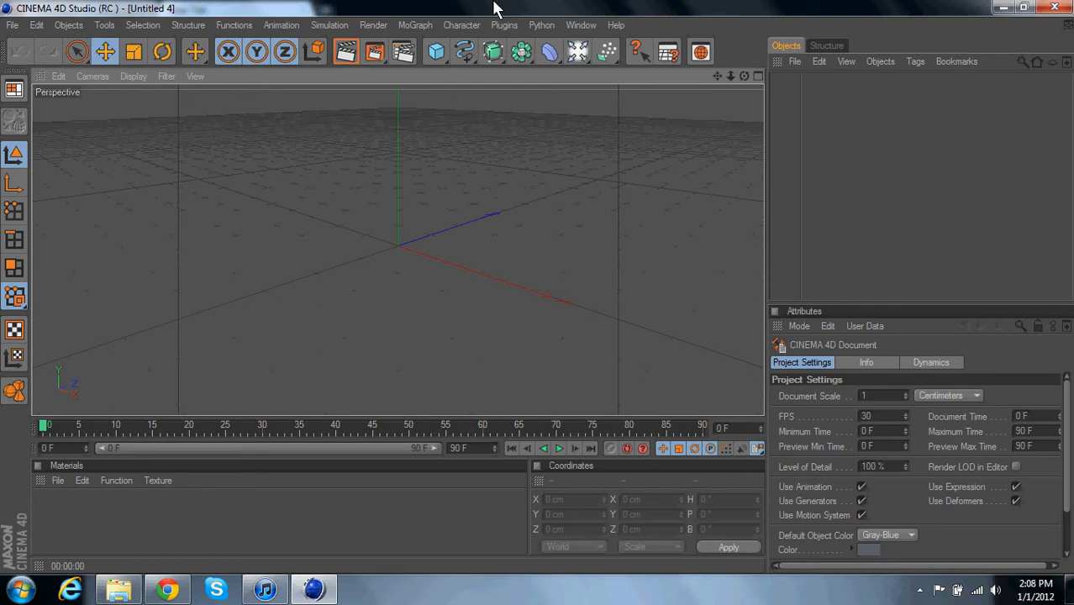
pyautogui.moveTo(413, 227)
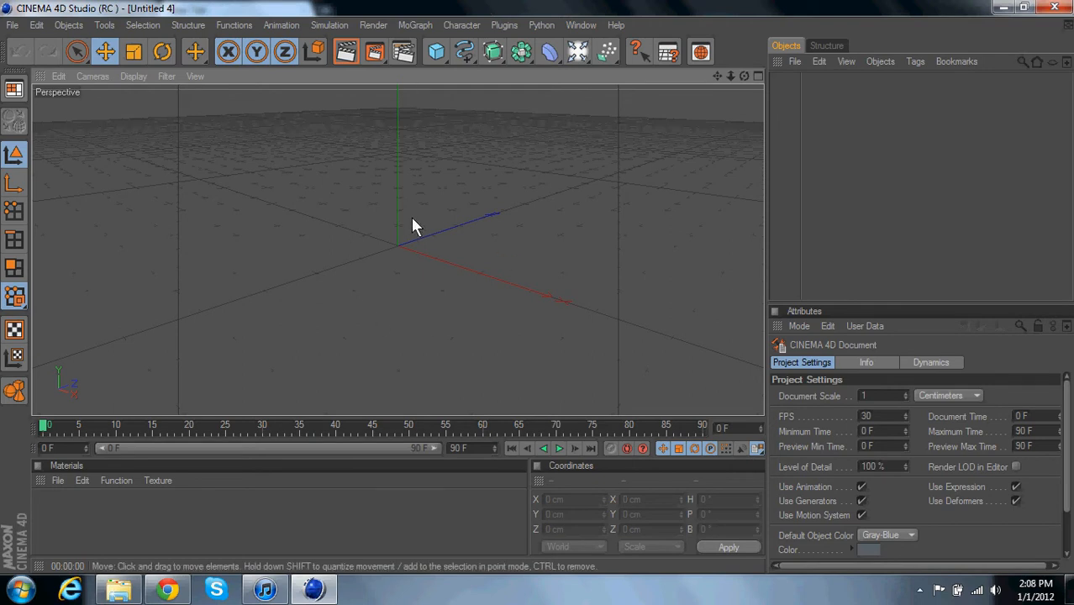
pyautogui.moveTo(323, 336)
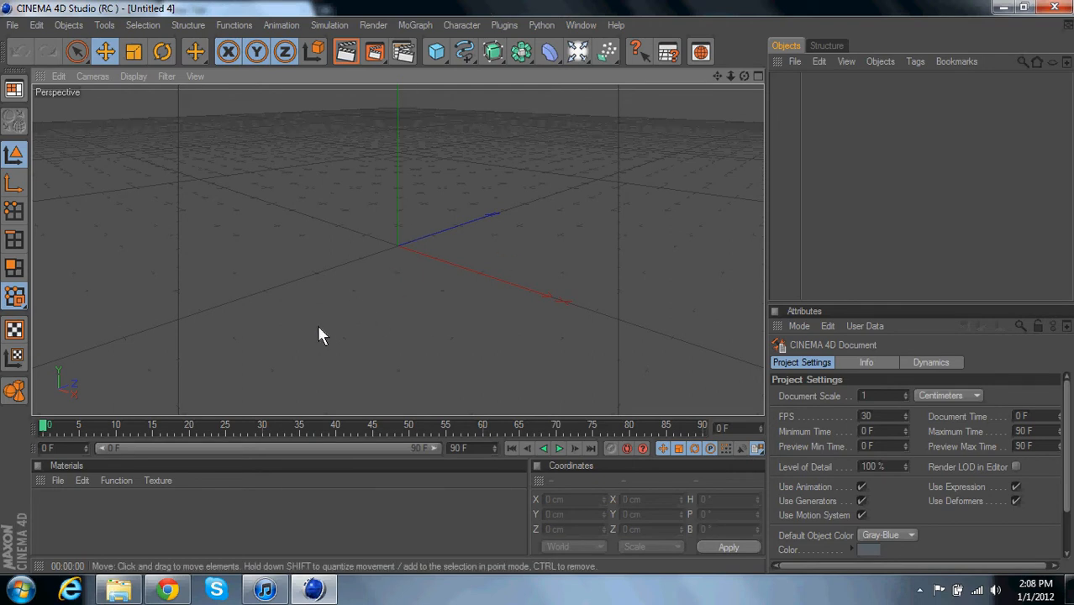
pyautogui.moveTo(168, 588)
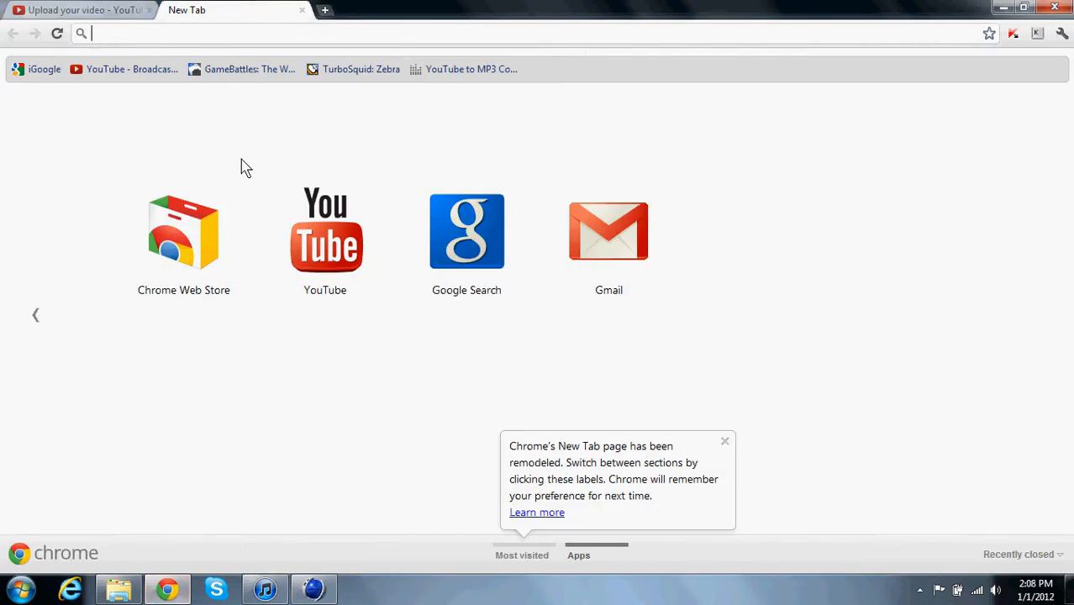
pyautogui.moveTo(282, 33)
pyautogui.write('turbosqu')
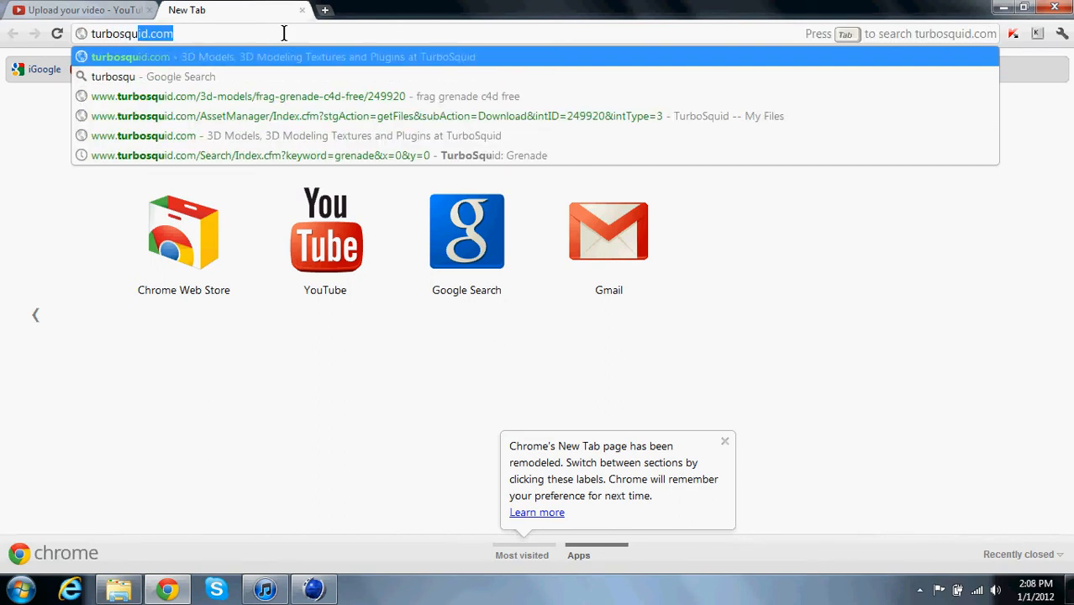
# - Load turbosquid.com in the new Chrome tab
pyautogui.press('Return')
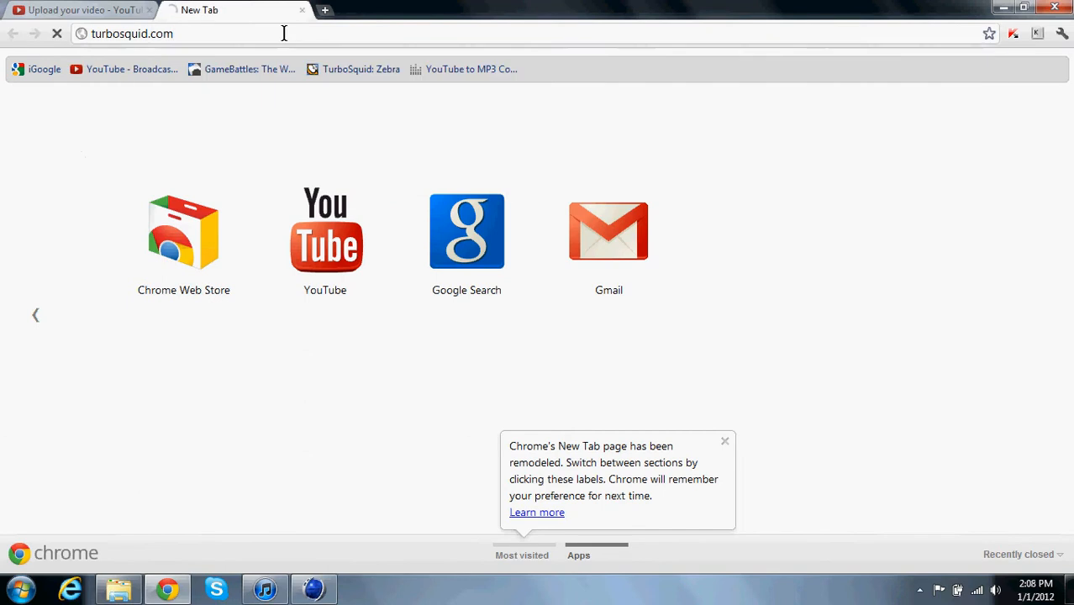
pyautogui.press('Return')
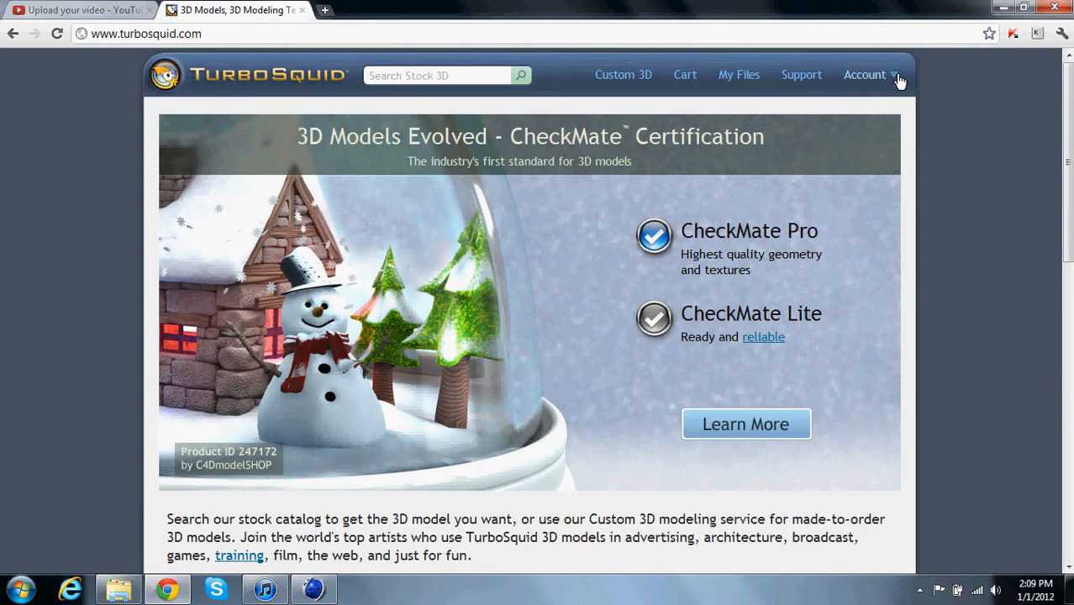
pyautogui.moveTo(865, 71)
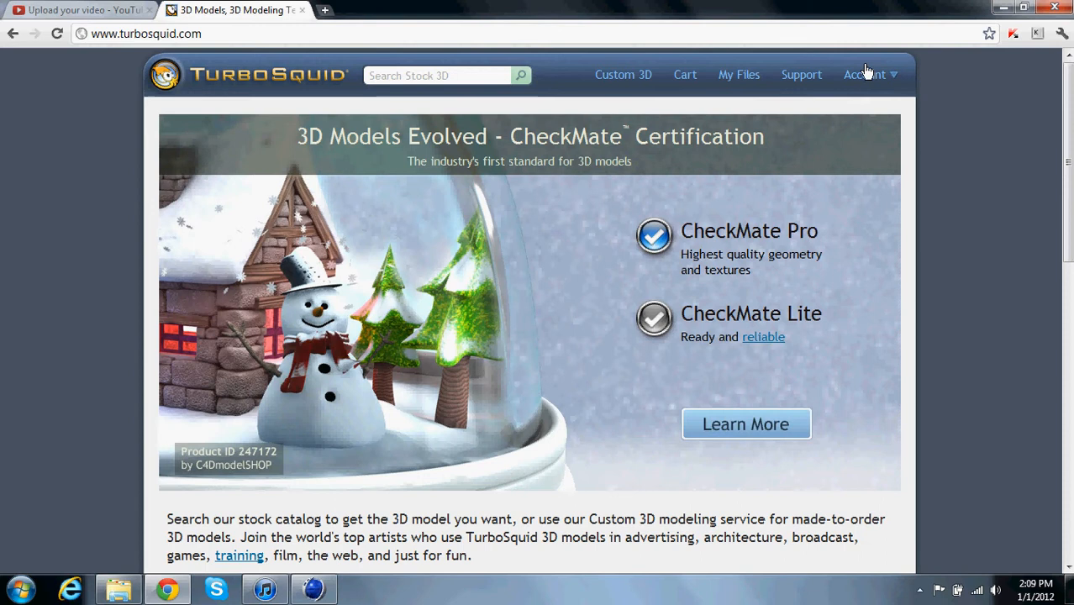
pyautogui.moveTo(860, 99)
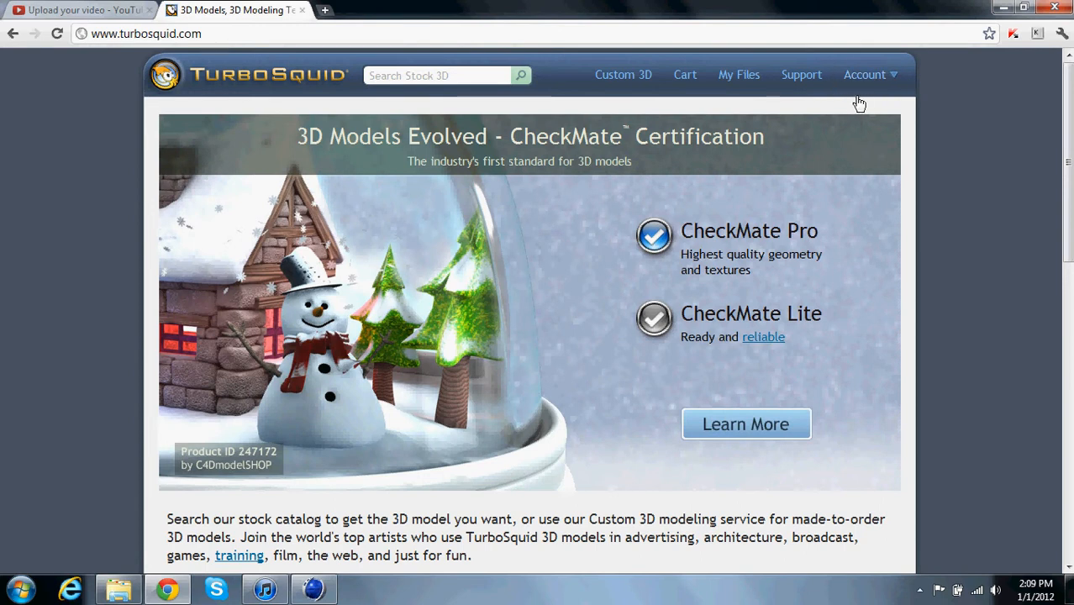
# - Search the TurboSquid stock catalog for 'grenade'
pyautogui.click(436, 74)
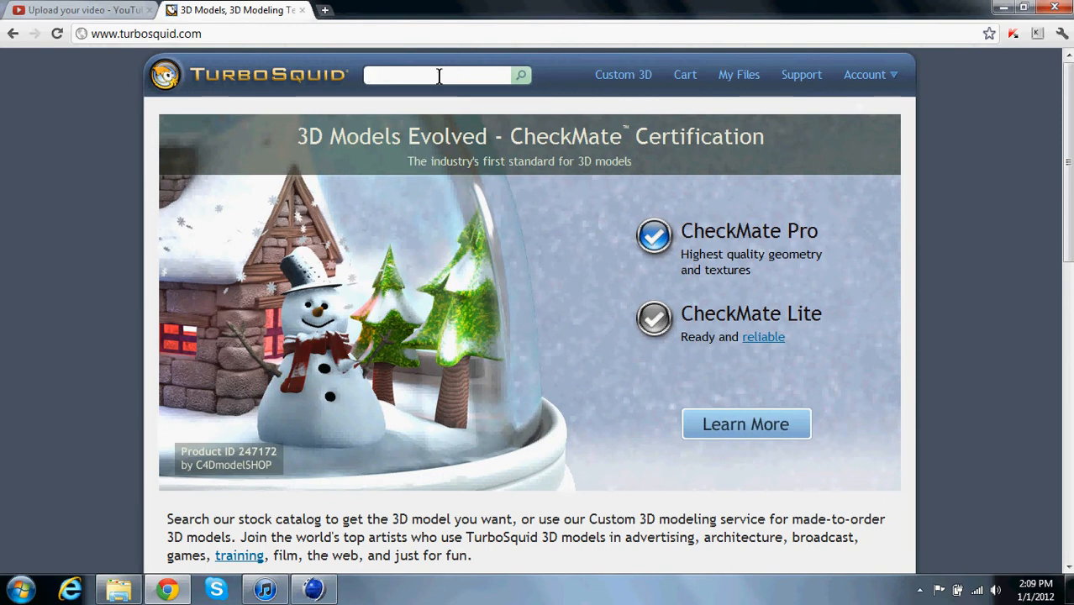
pyautogui.write('g')
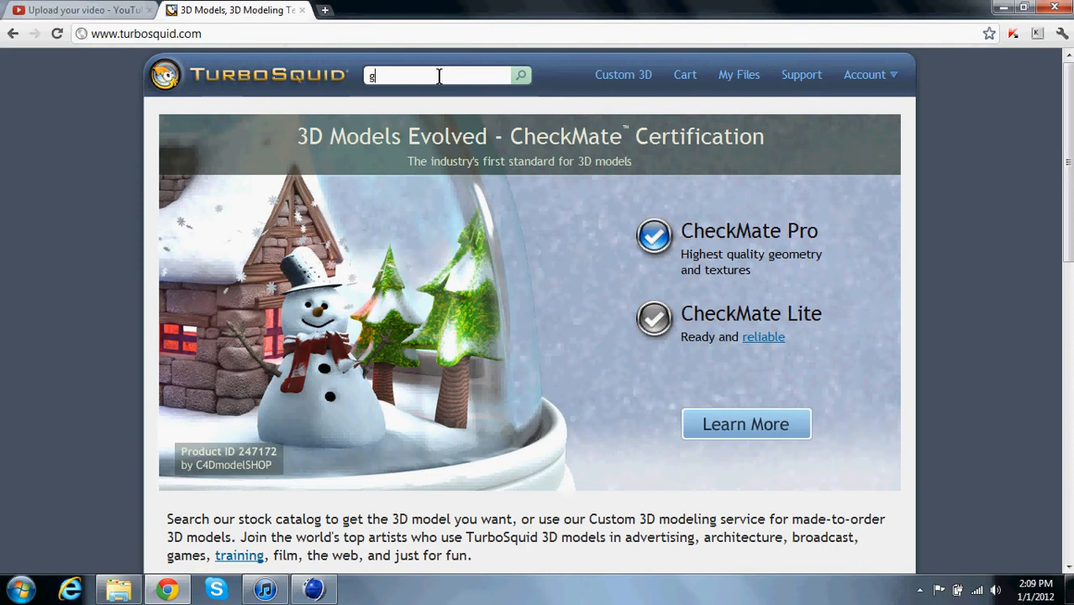
pyautogui.write('renade')
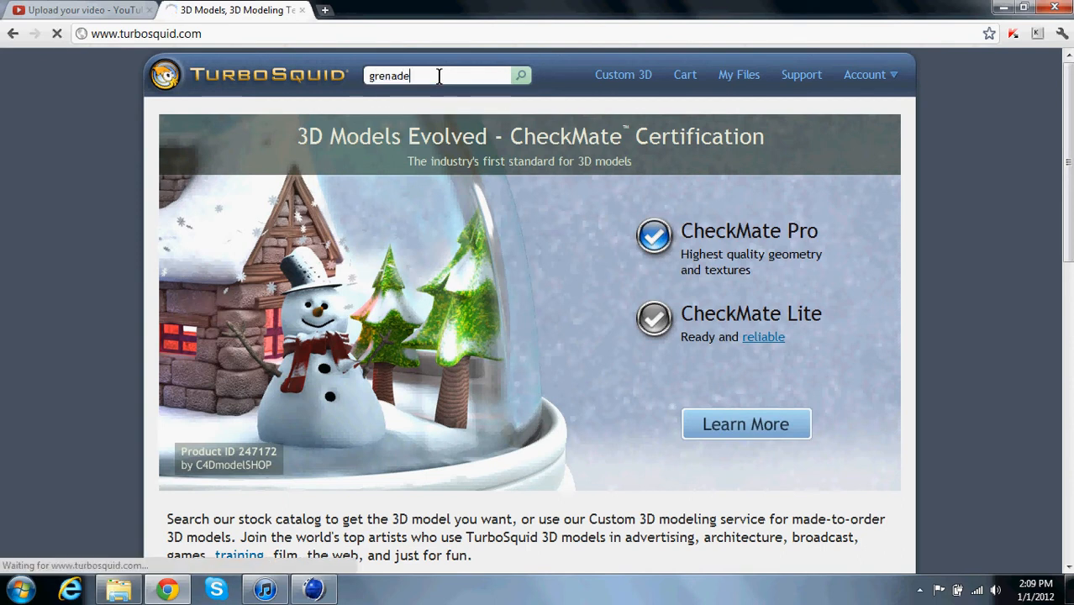
pyautogui.click(521, 76)
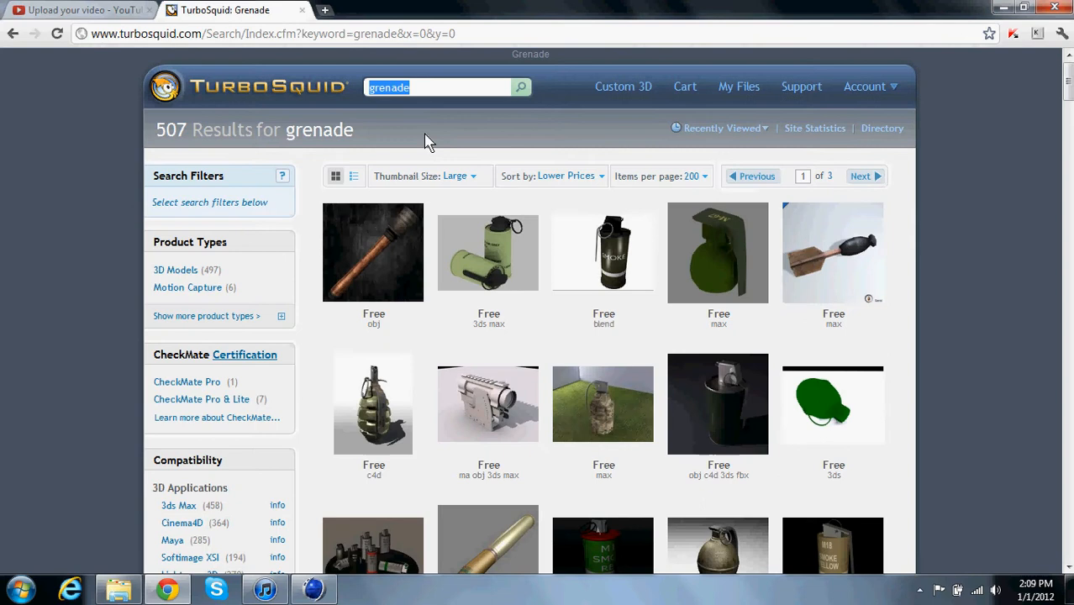
pyautogui.moveTo(625, 176)
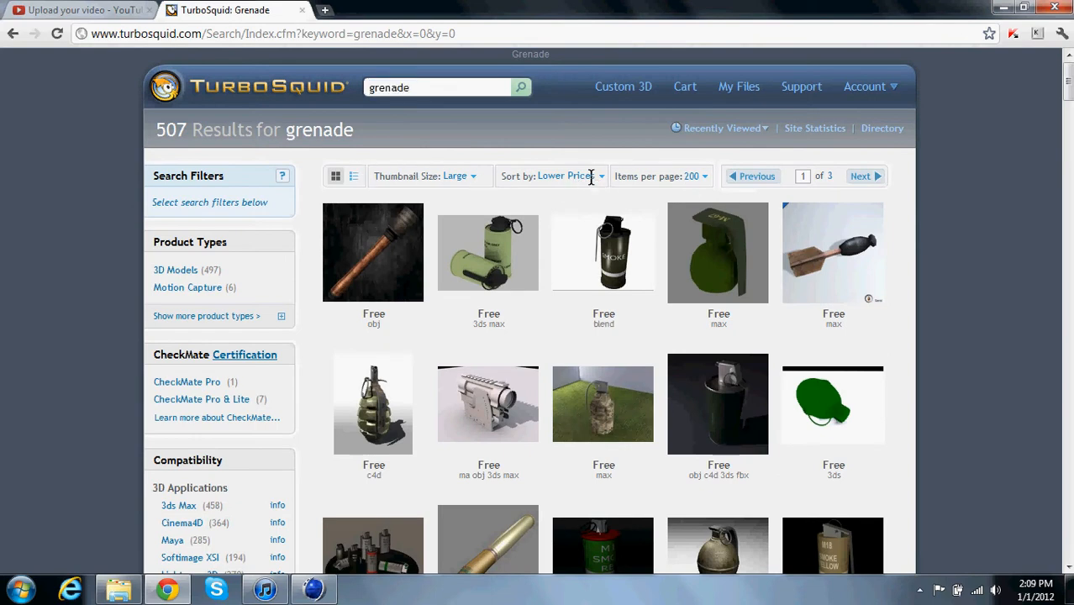
# - Sort the grenade results by Lower Prices
pyautogui.click(568, 176)
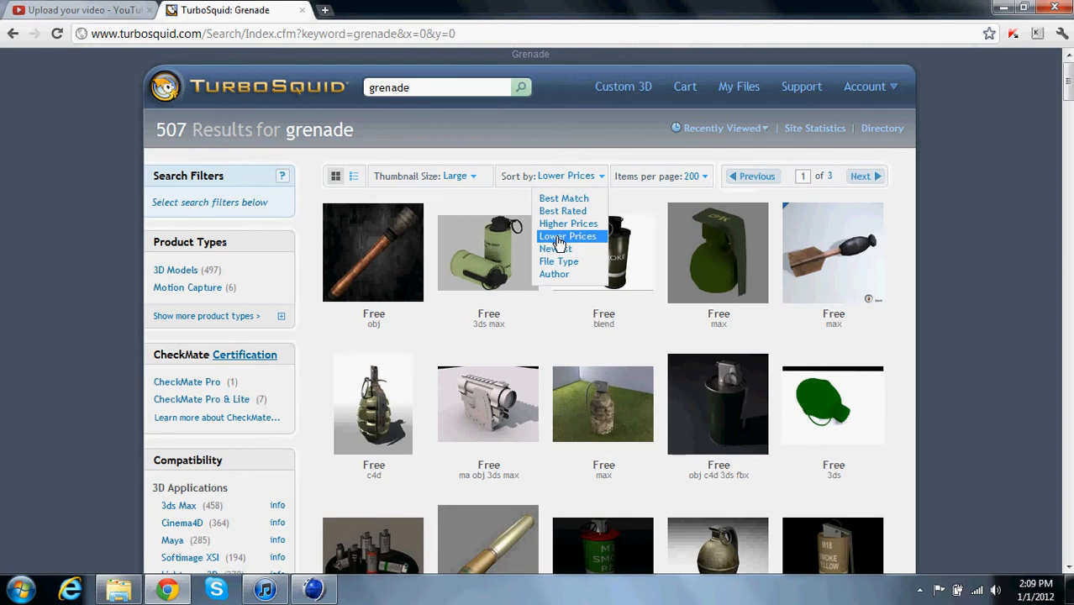
pyautogui.click(570, 236)
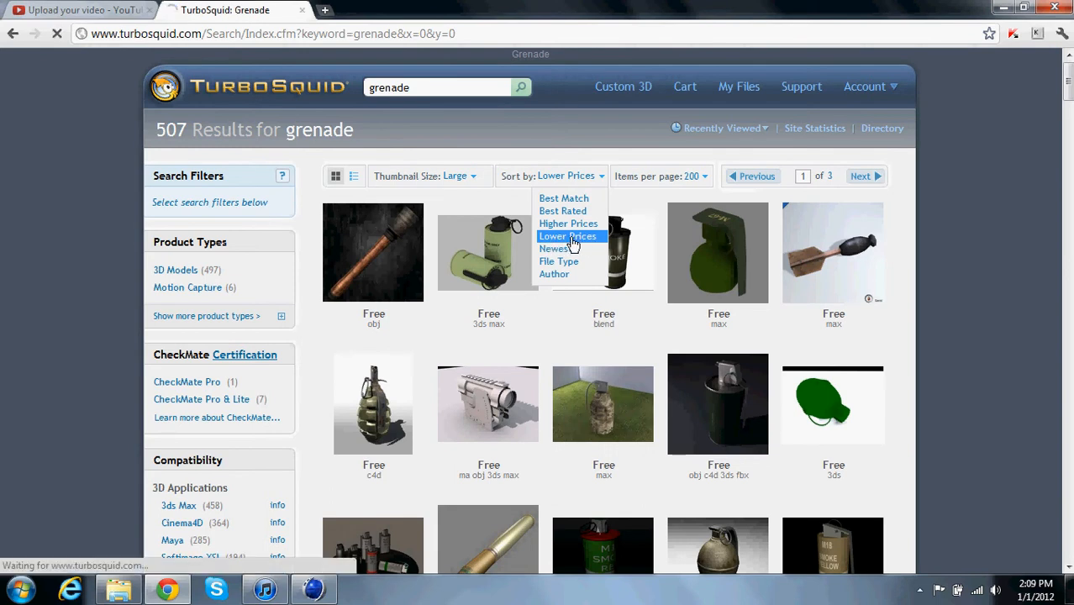
pyautogui.click(568, 235)
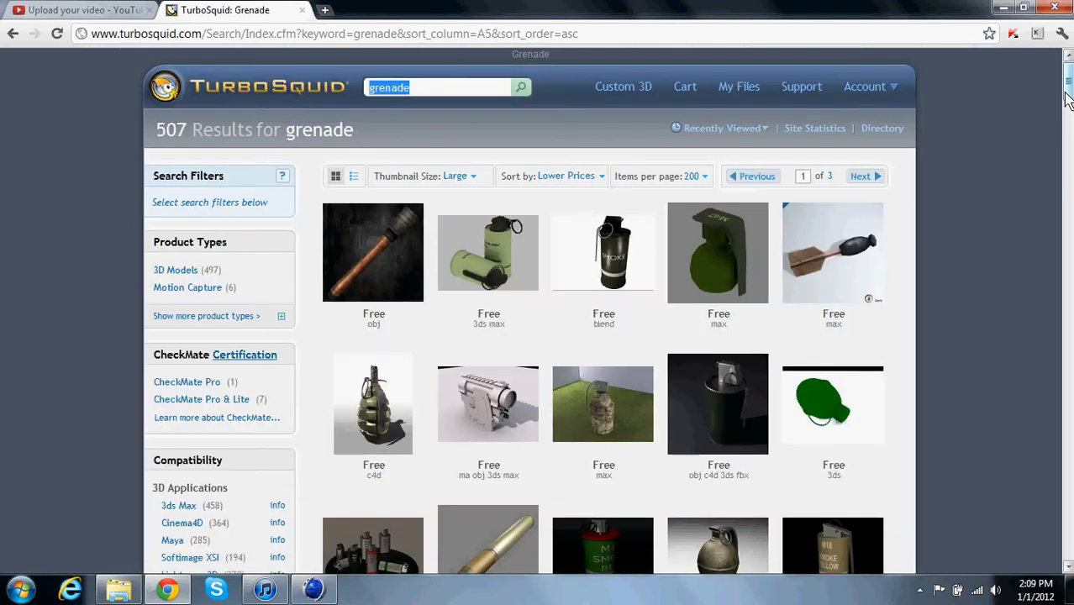
pyautogui.moveTo(378, 306)
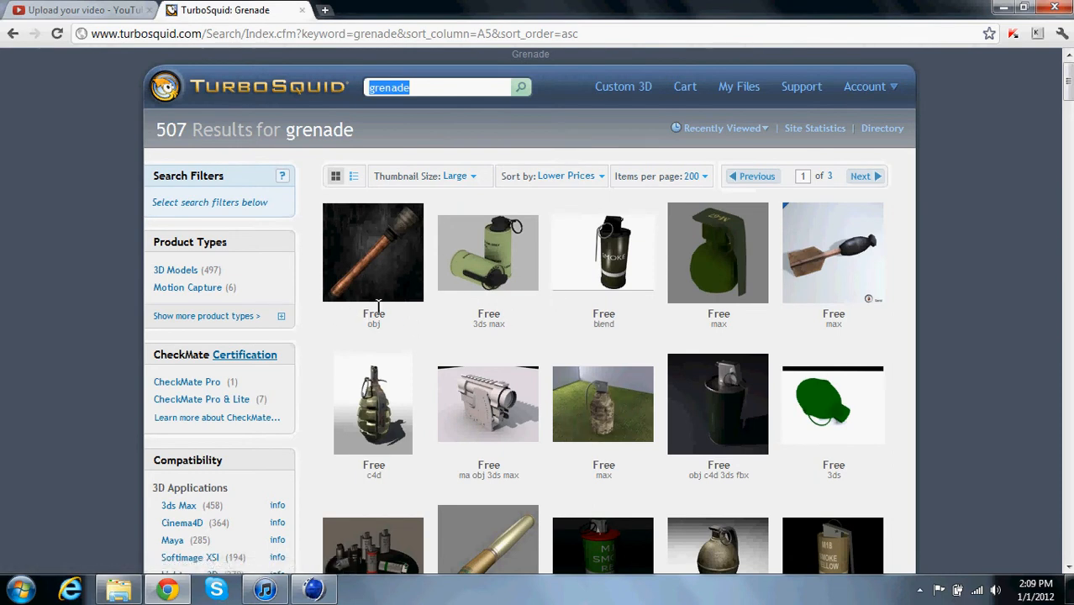
# - Scroll through the results and pick the free c4d/3ds grenade pair model
pyautogui.scroll(-3)
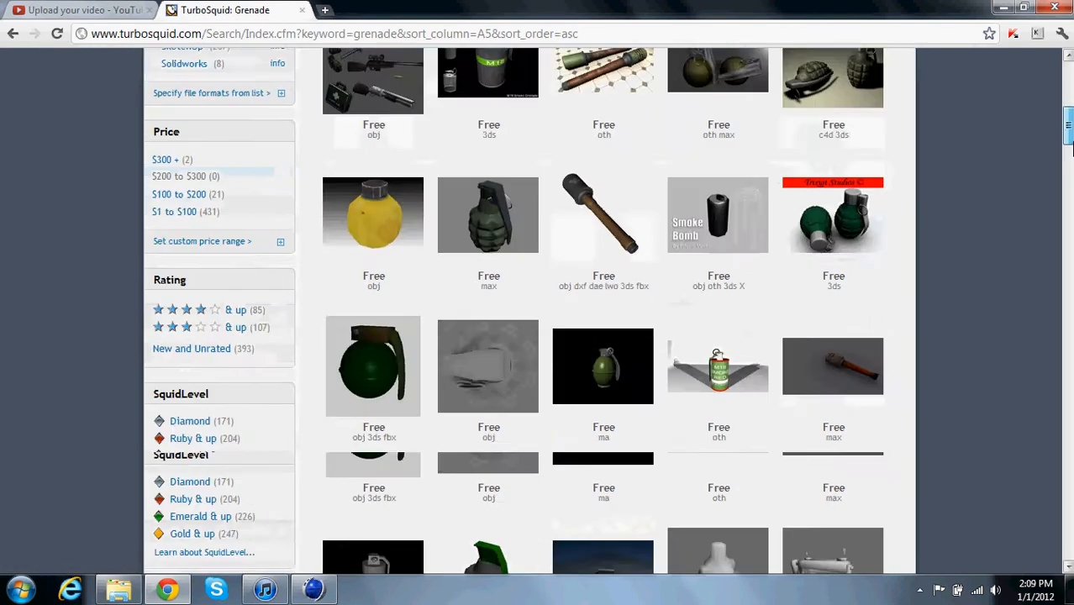
pyautogui.scroll(-3)
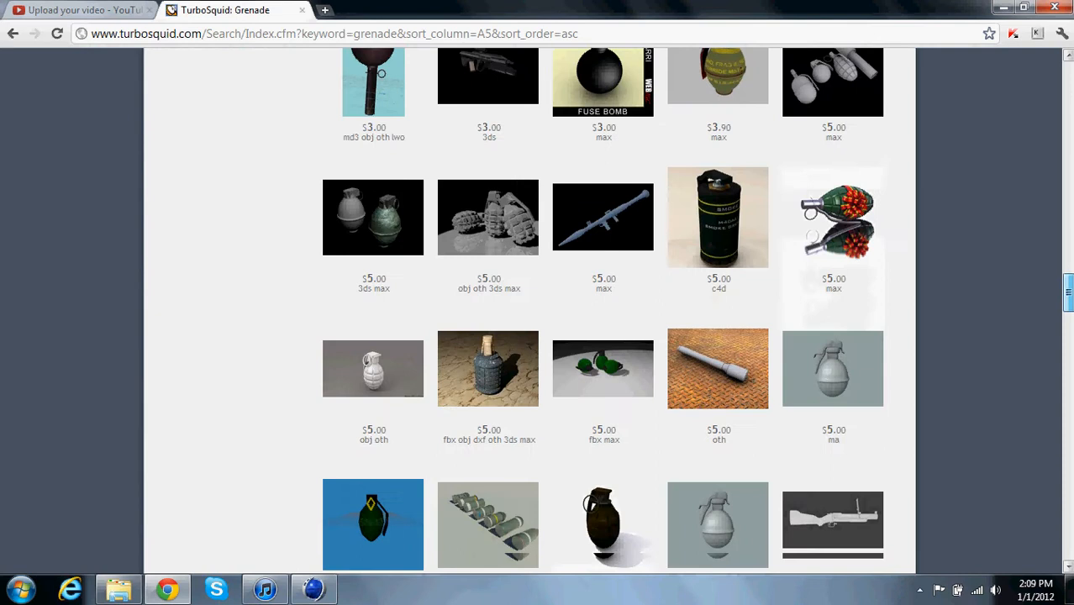
pyautogui.scroll(-3)
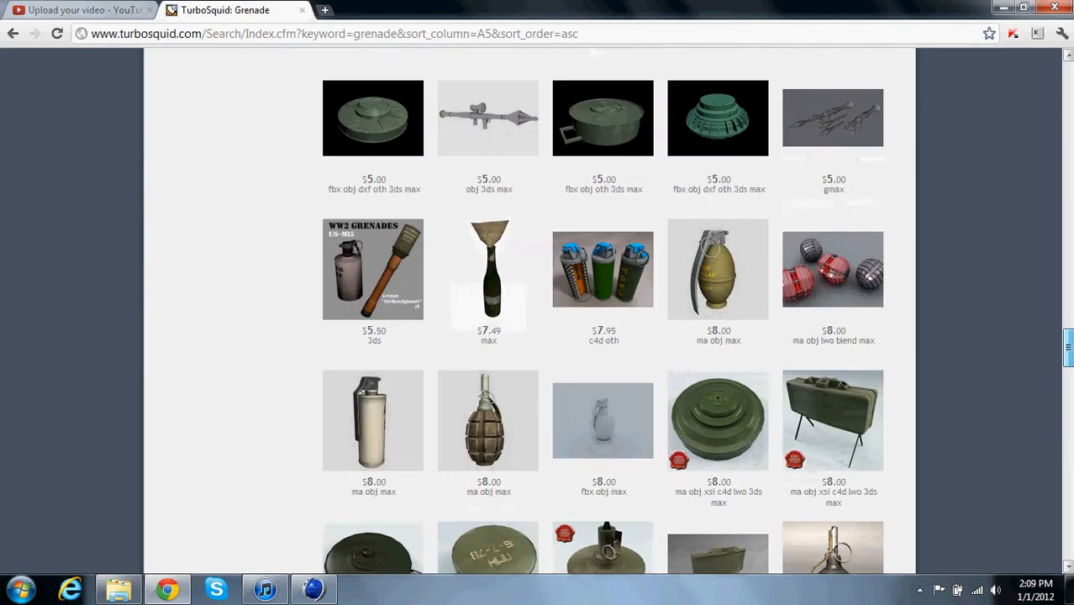
pyautogui.scroll(-3)
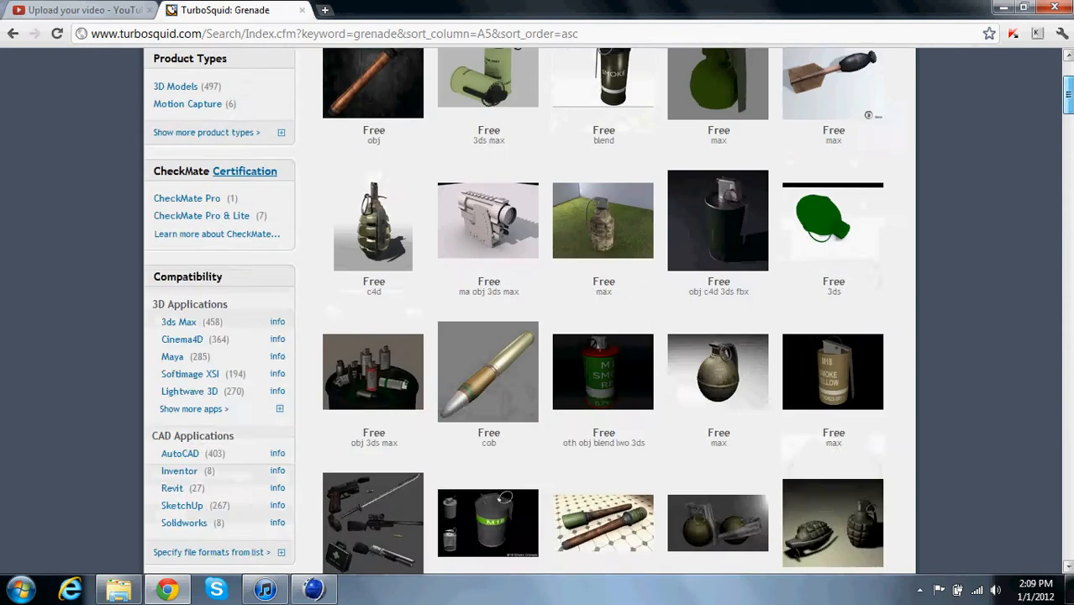
pyautogui.scroll(3)
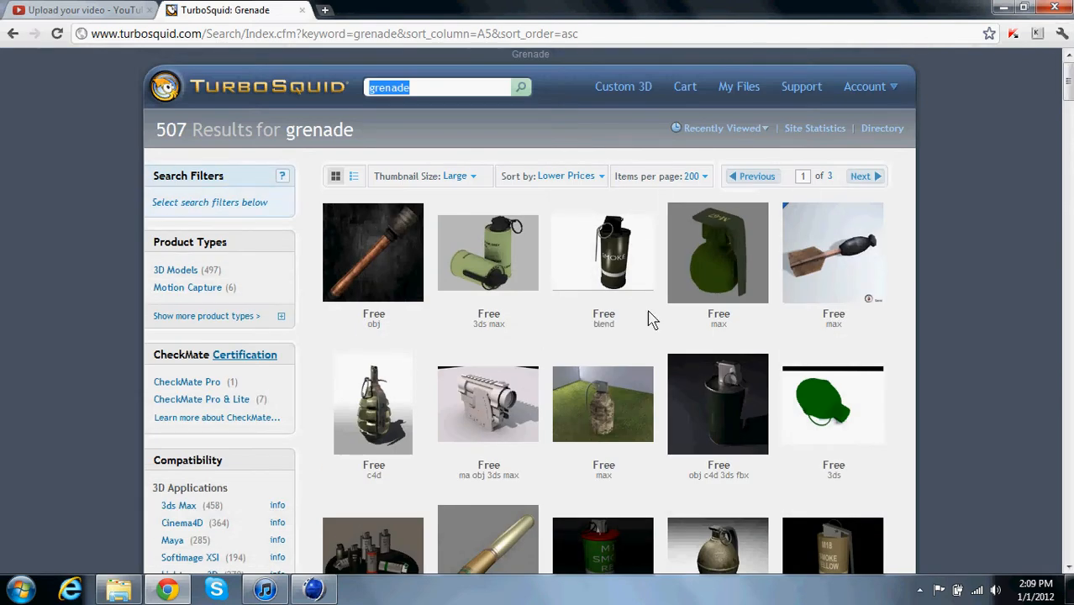
pyautogui.moveTo(972, 231)
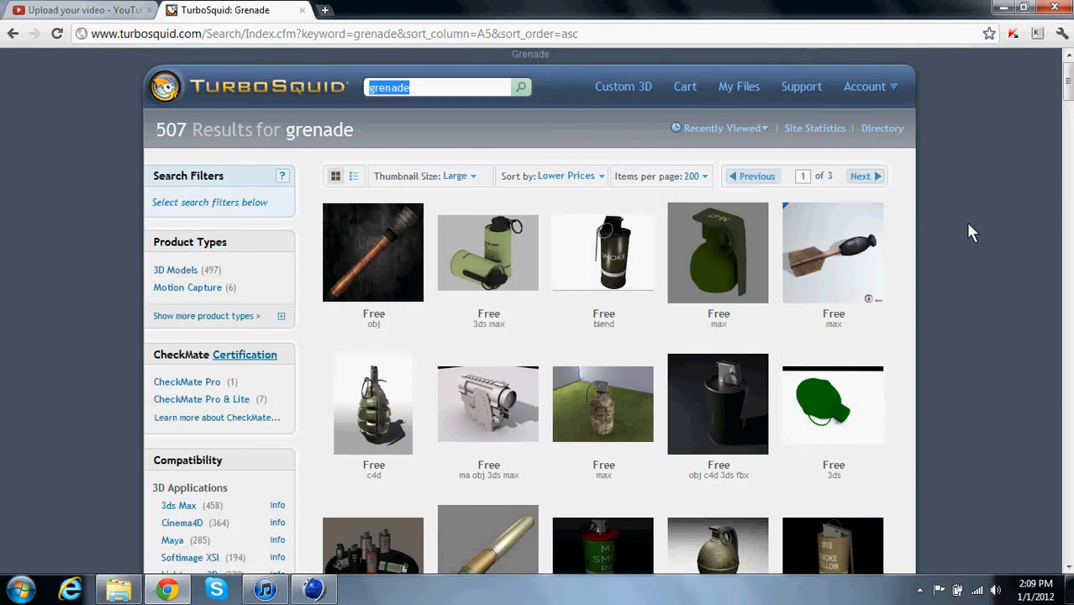
pyautogui.moveTo(491, 212)
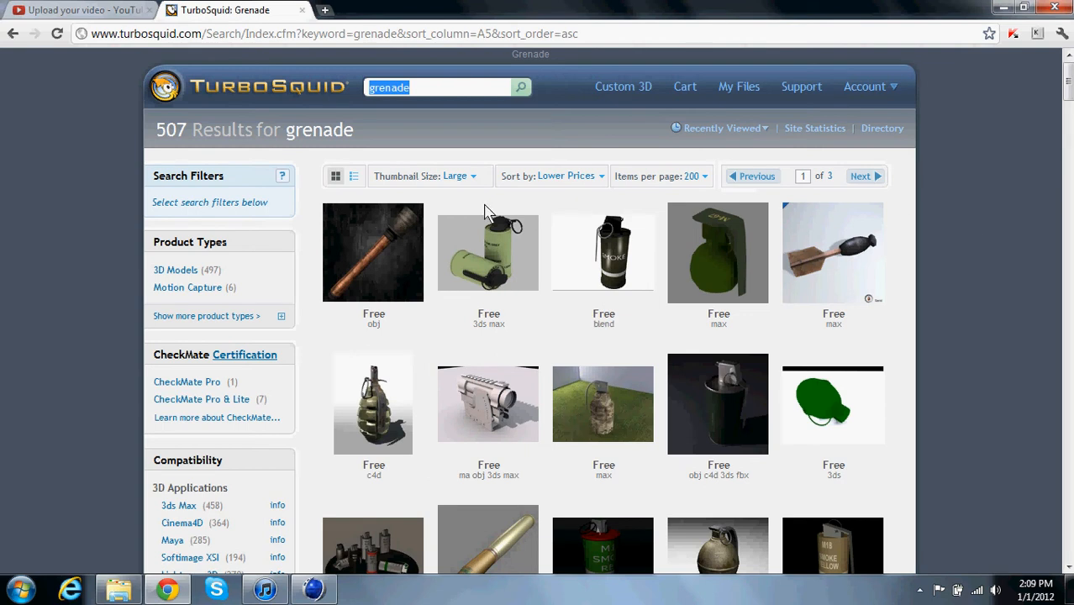
pyautogui.moveTo(588, 184)
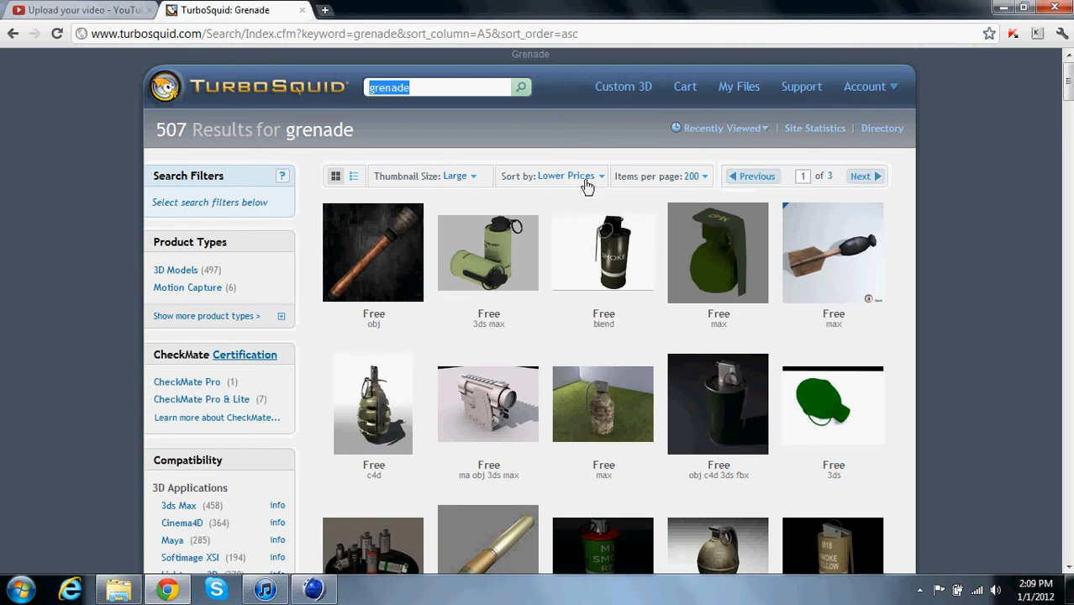
pyautogui.moveTo(1065, 84)
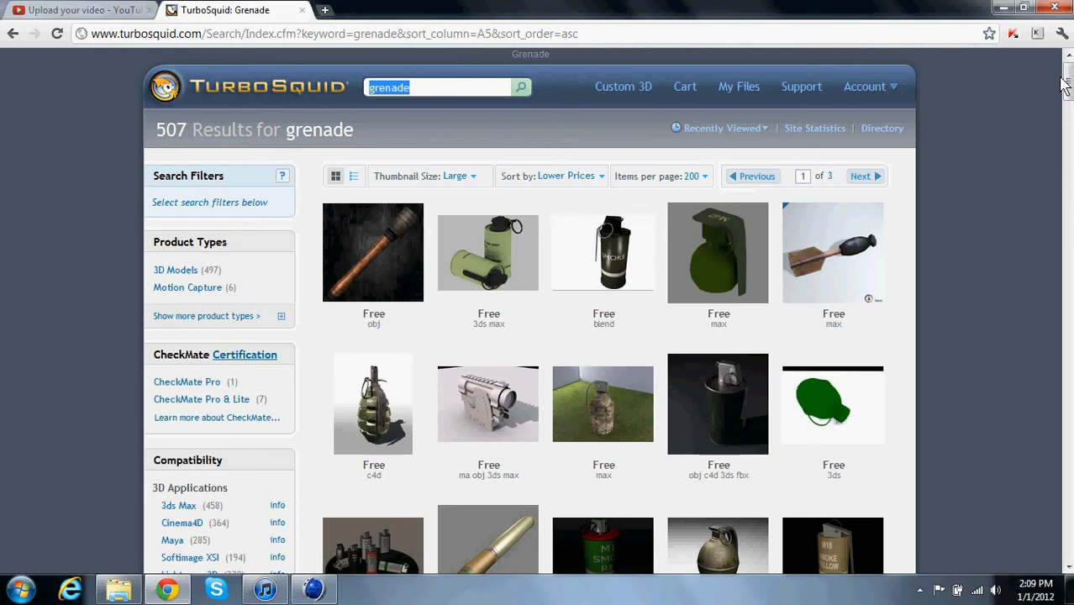
pyautogui.scroll(-3)
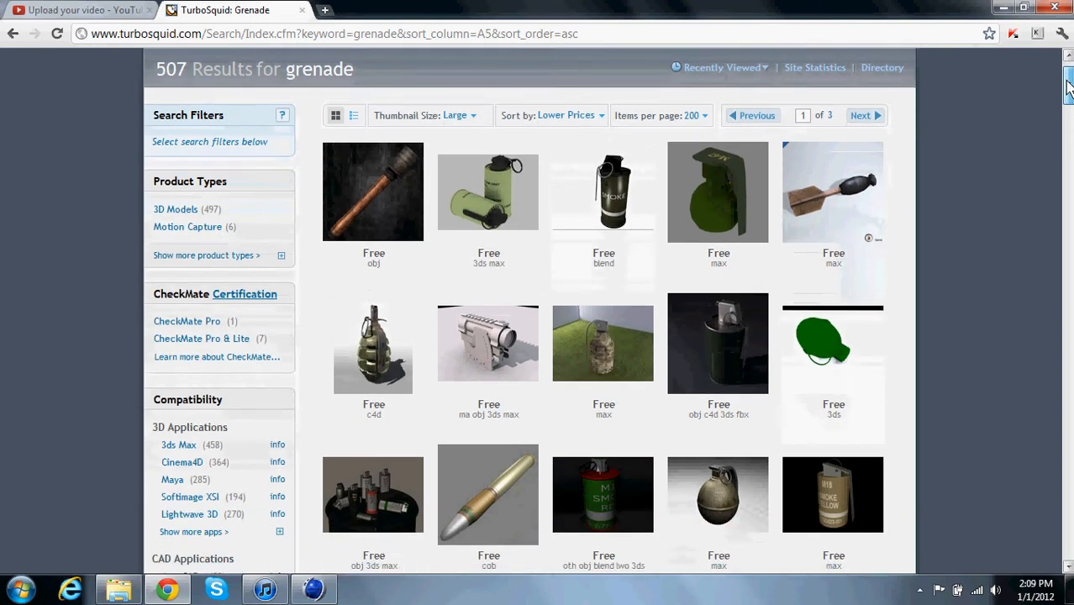
pyautogui.scroll(-3)
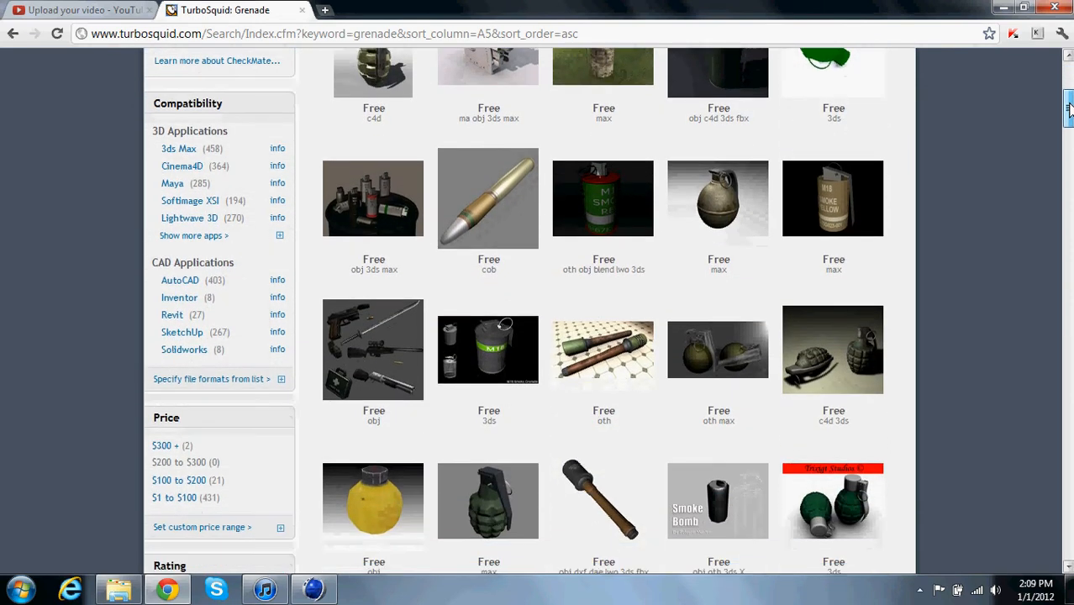
pyautogui.click(832, 348)
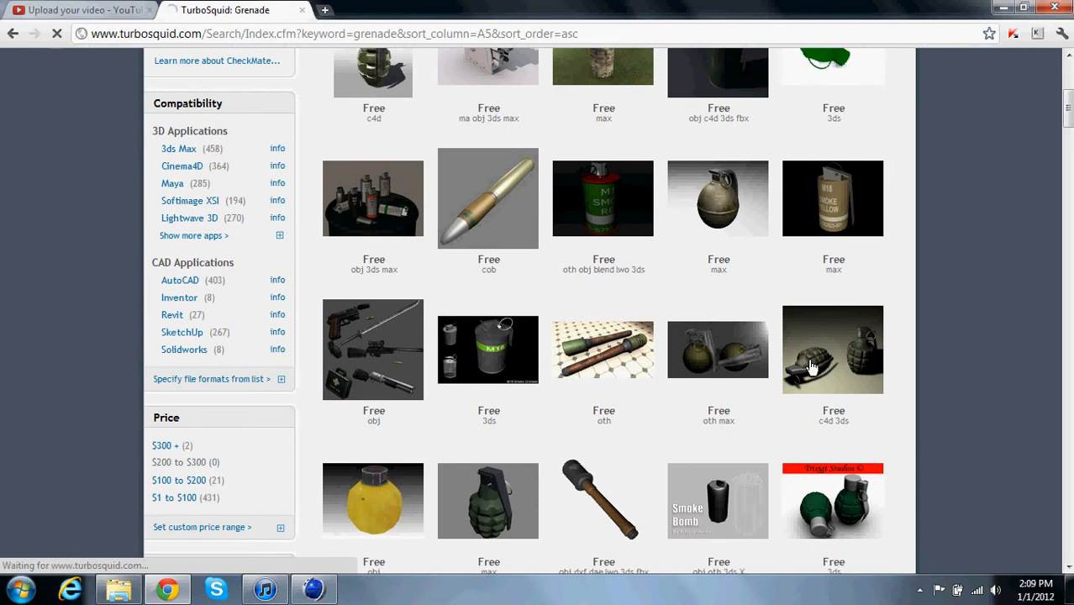
# - View the grenade product page preview and start the free download
pyautogui.click(834, 348)
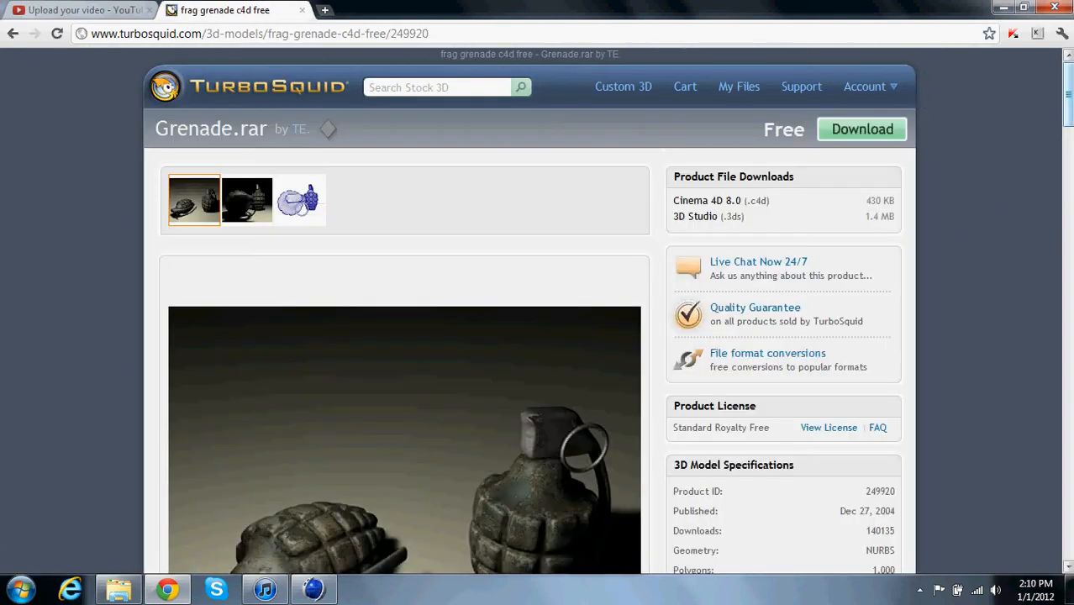
pyautogui.scroll(-3)
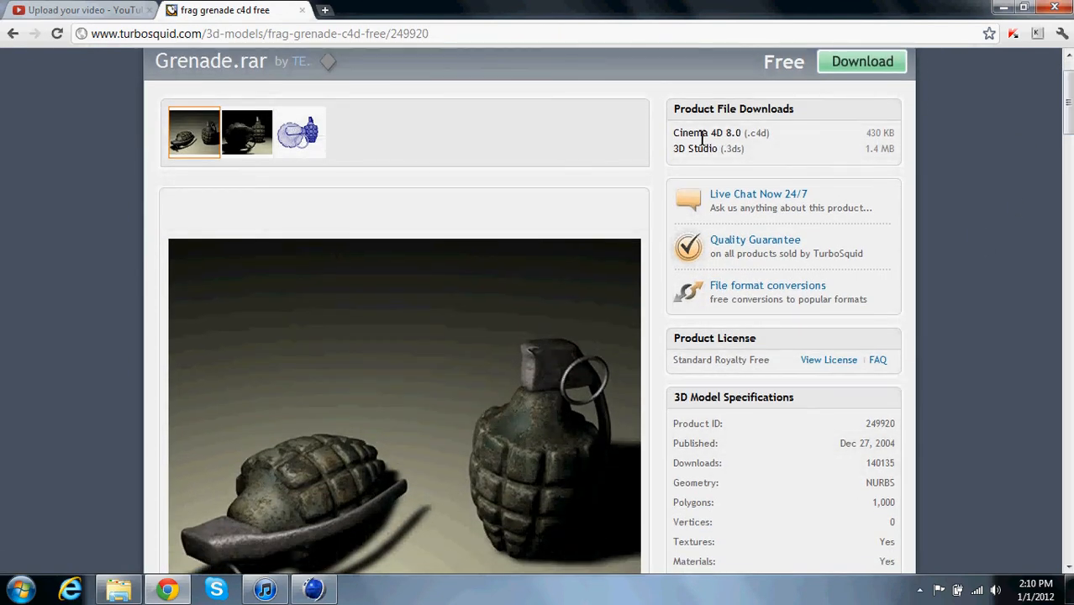
pyautogui.moveTo(1067, 144)
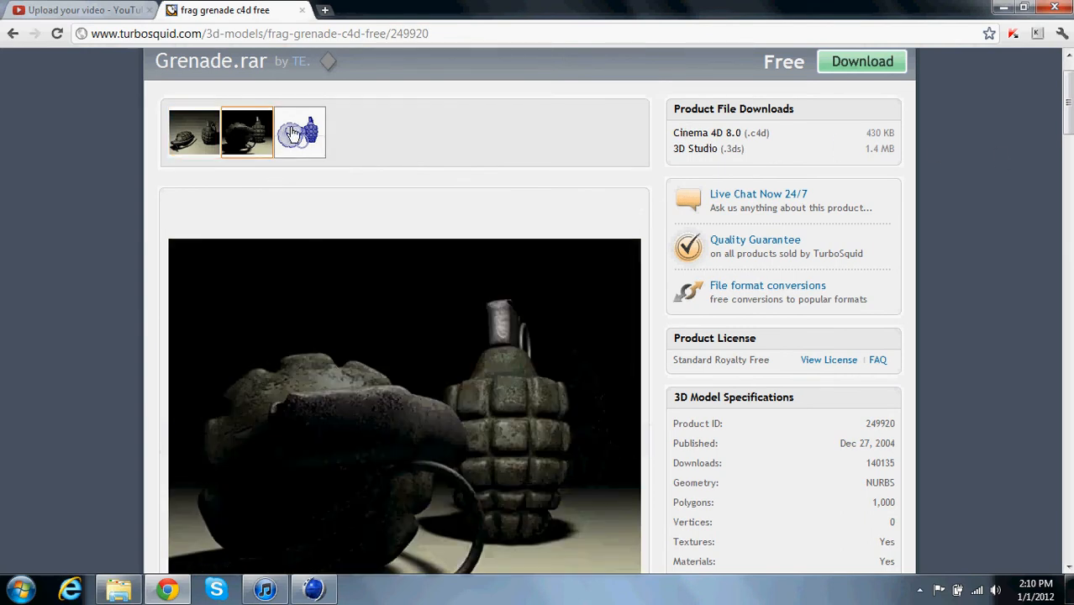
pyautogui.click(195, 131)
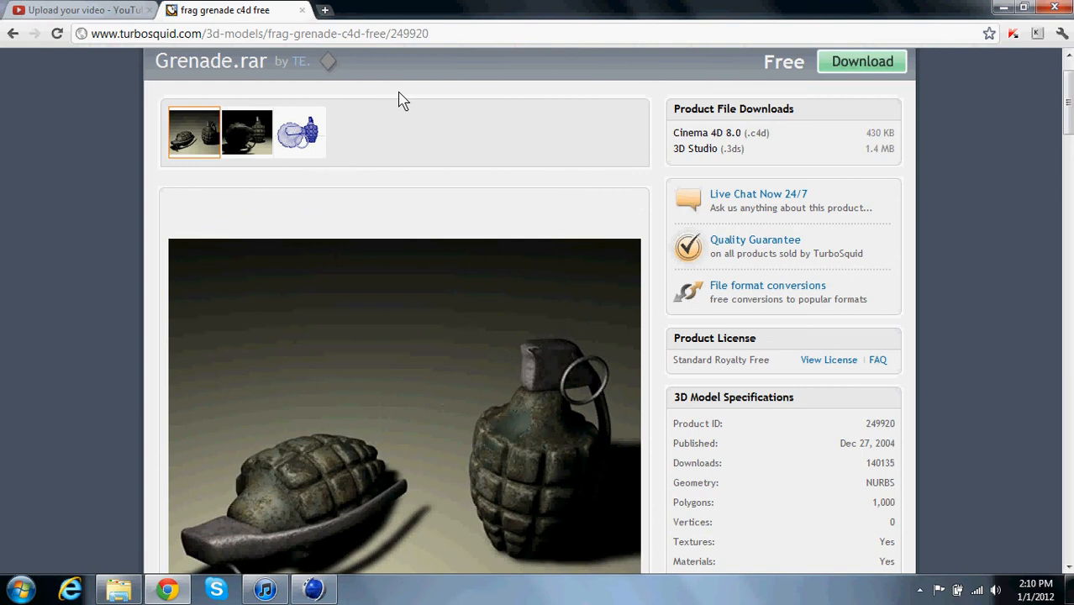
pyautogui.click(860, 61)
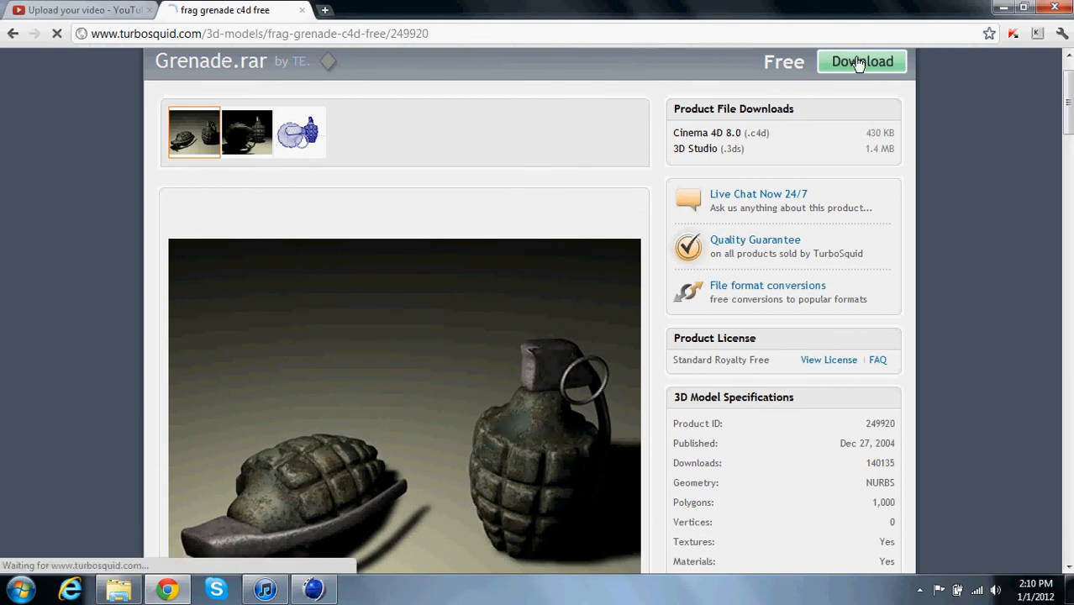
pyautogui.click(861, 61)
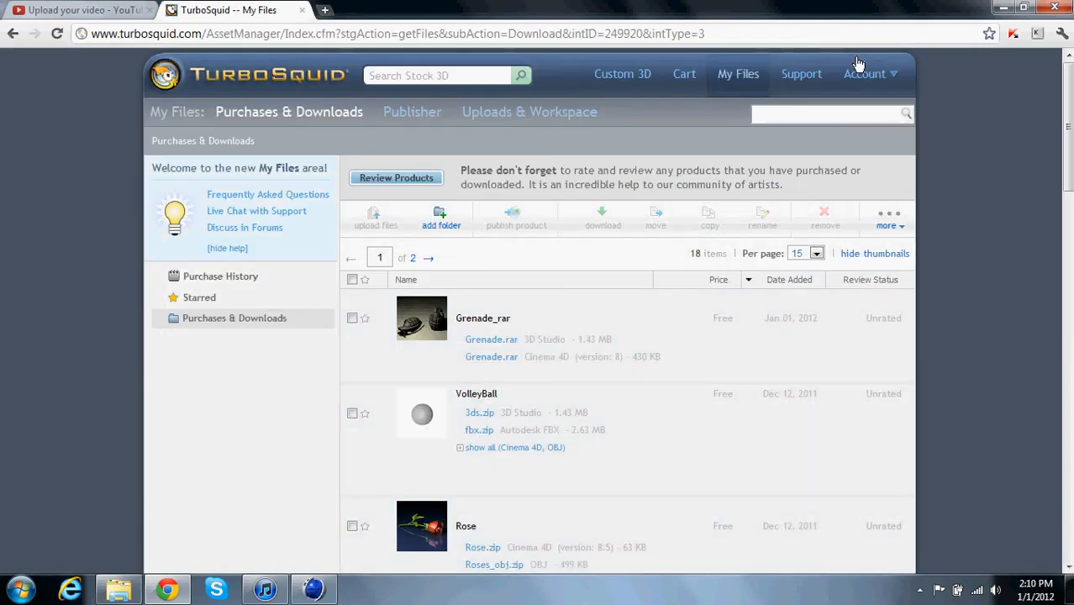
pyautogui.moveTo(766, 71)
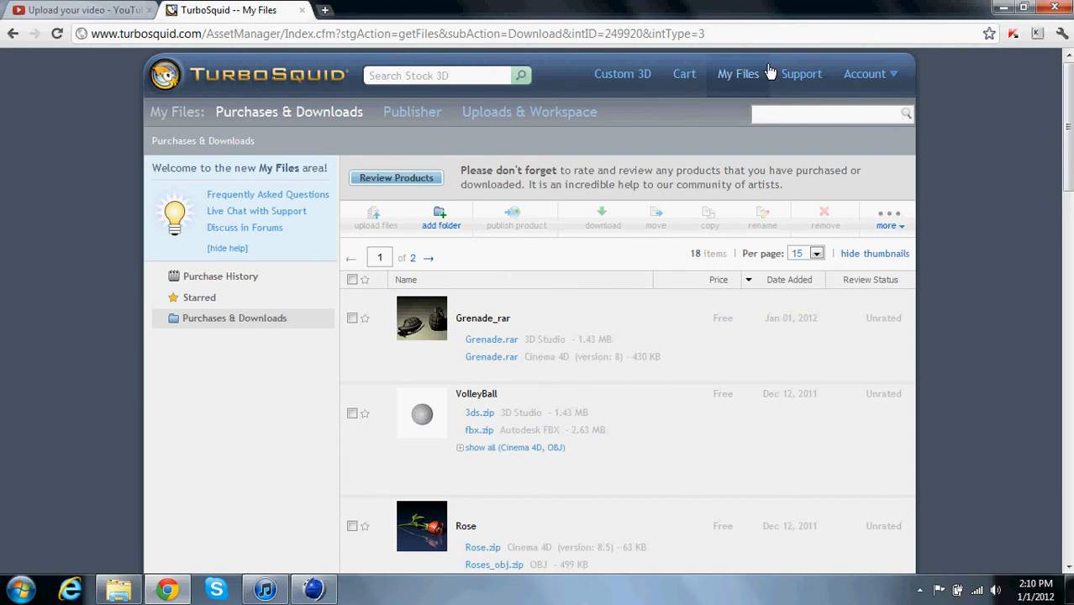
pyautogui.moveTo(482, 327)
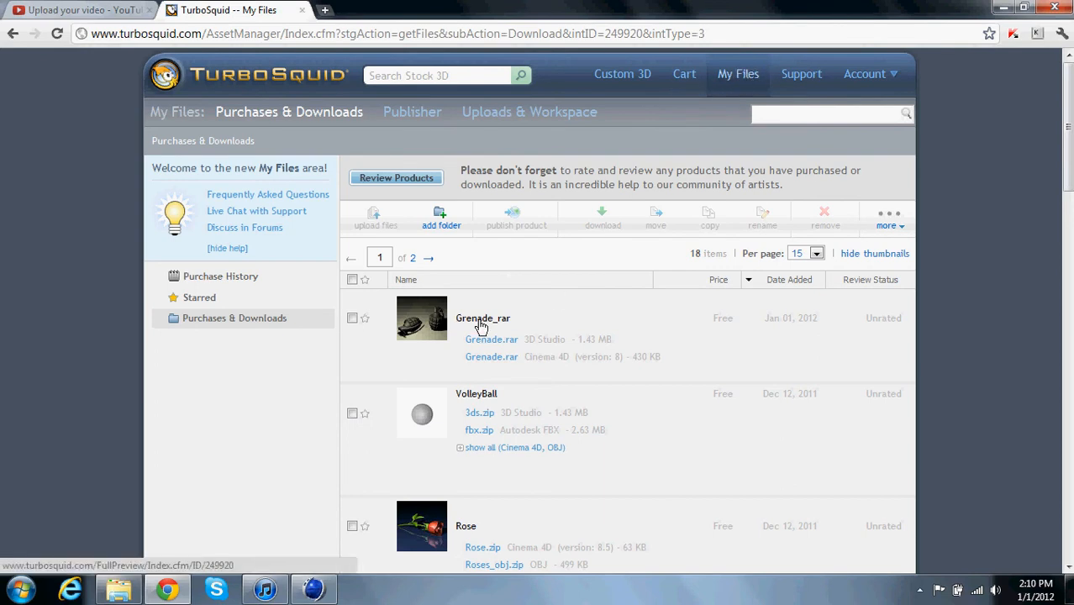
pyautogui.moveTo(421, 350)
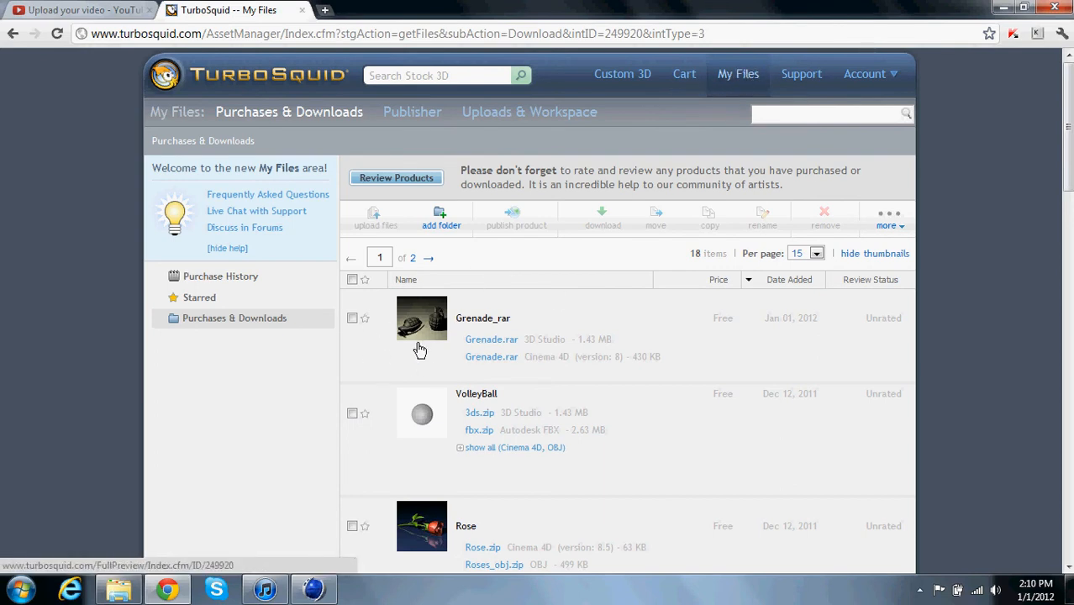
pyautogui.moveTo(508, 368)
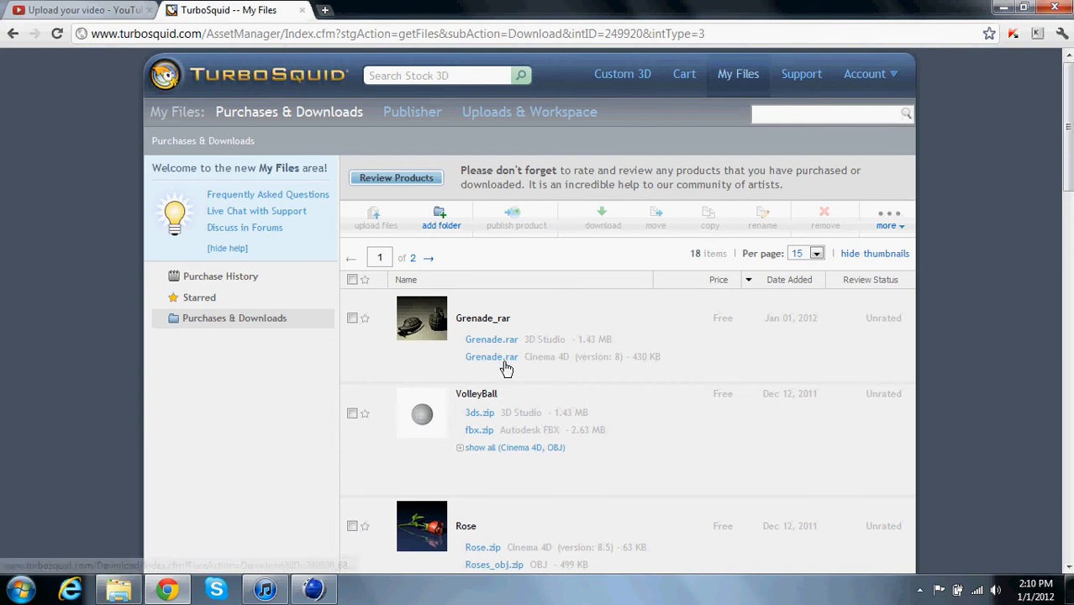
pyautogui.moveTo(550, 363)
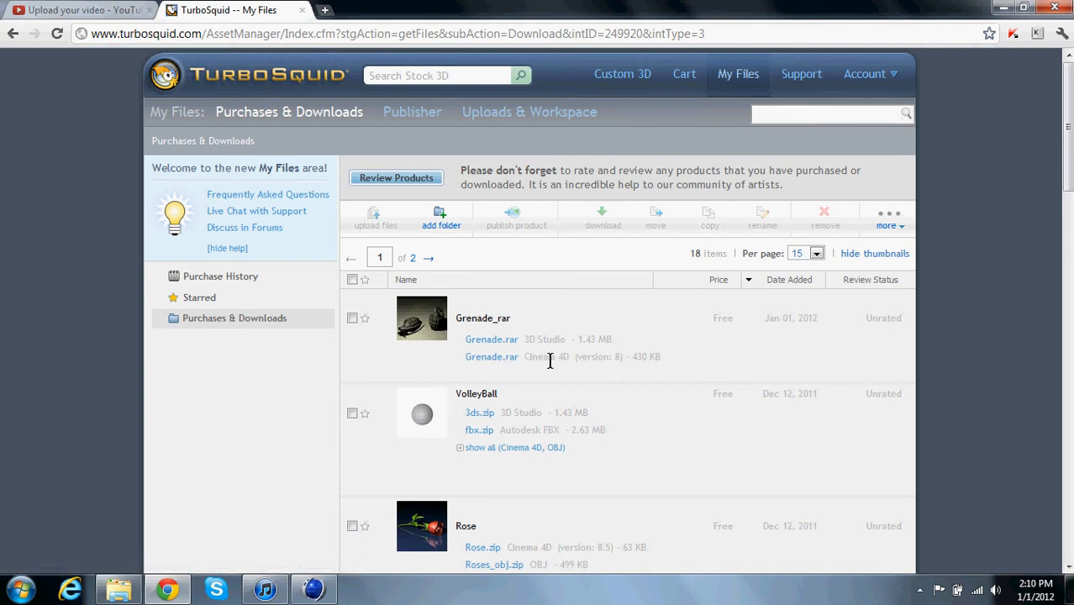
# - Download the Cinema 4D Grenade.rar from My Files and open the archive
pyautogui.click(490, 356)
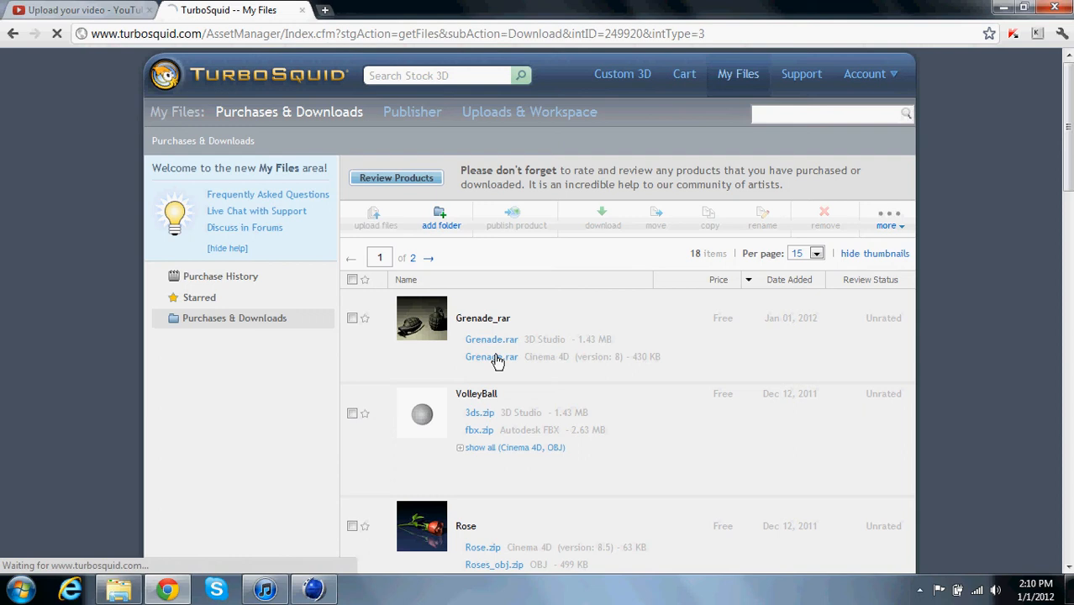
pyautogui.click(491, 356)
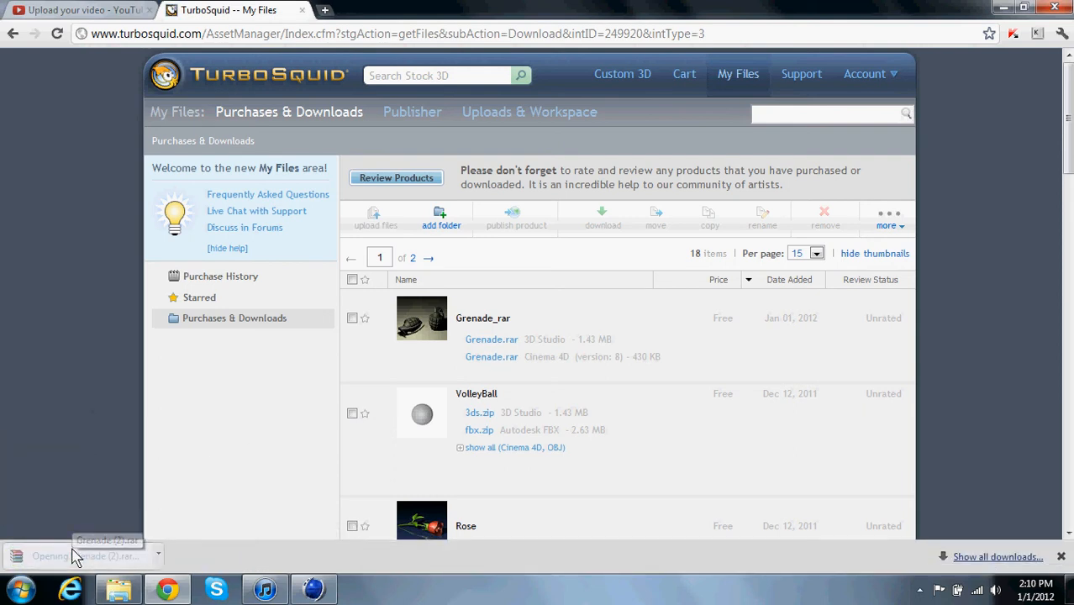
# - Set the extraction destination to Documents > Design > Weapons
pyautogui.click(84, 554)
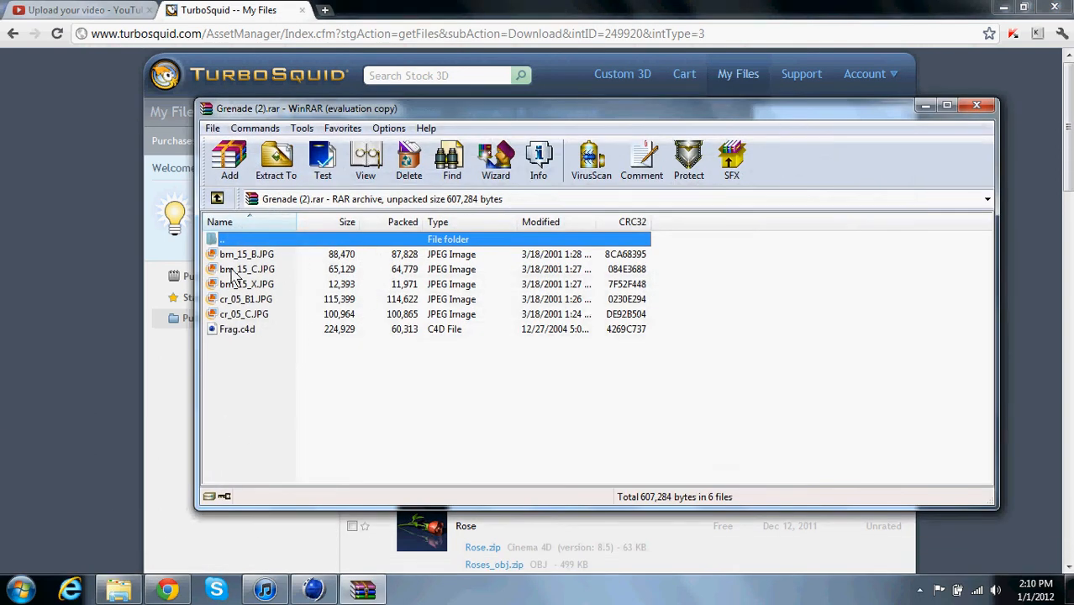
pyautogui.moveTo(275, 160)
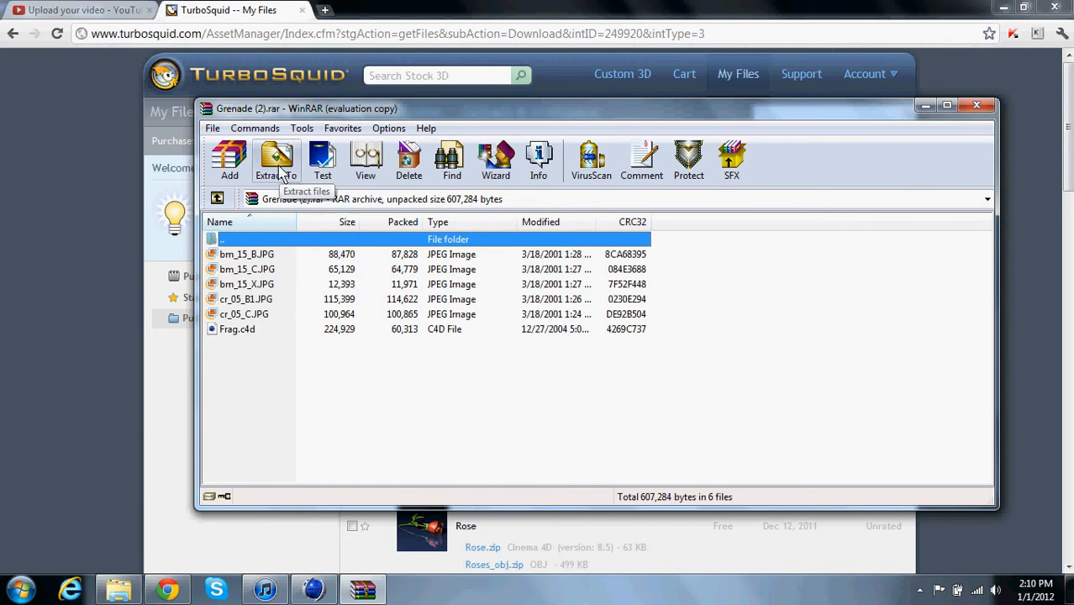
pyautogui.click(275, 159)
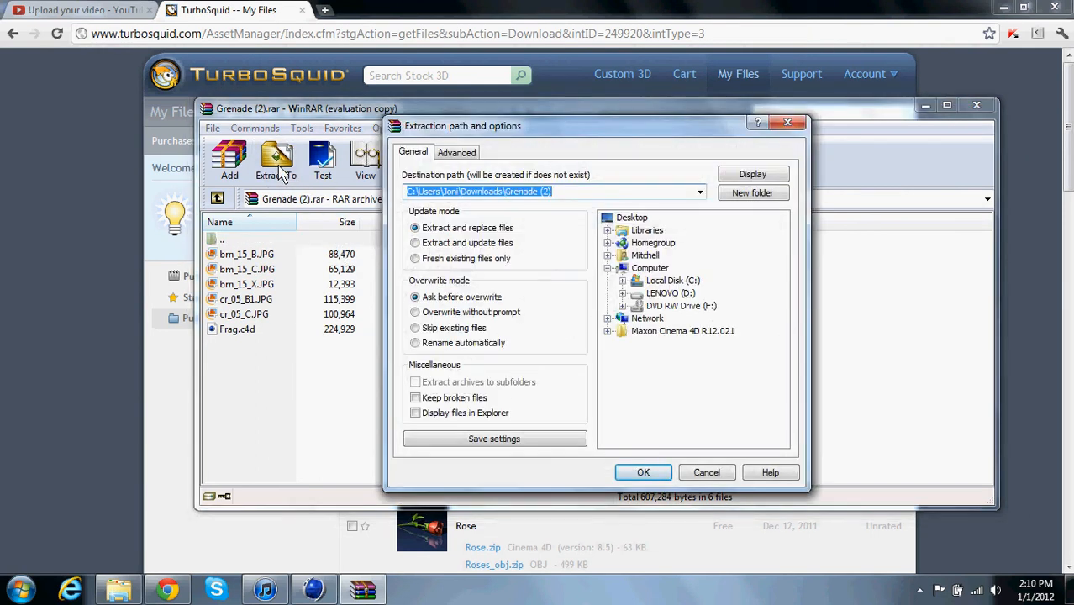
pyautogui.moveTo(639, 227)
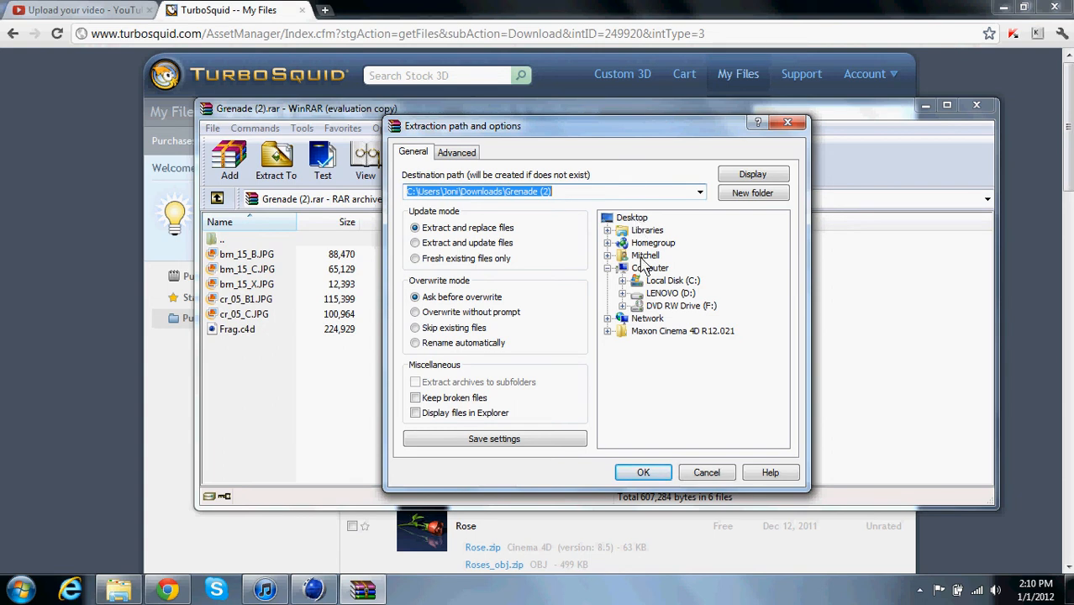
pyautogui.click(645, 256)
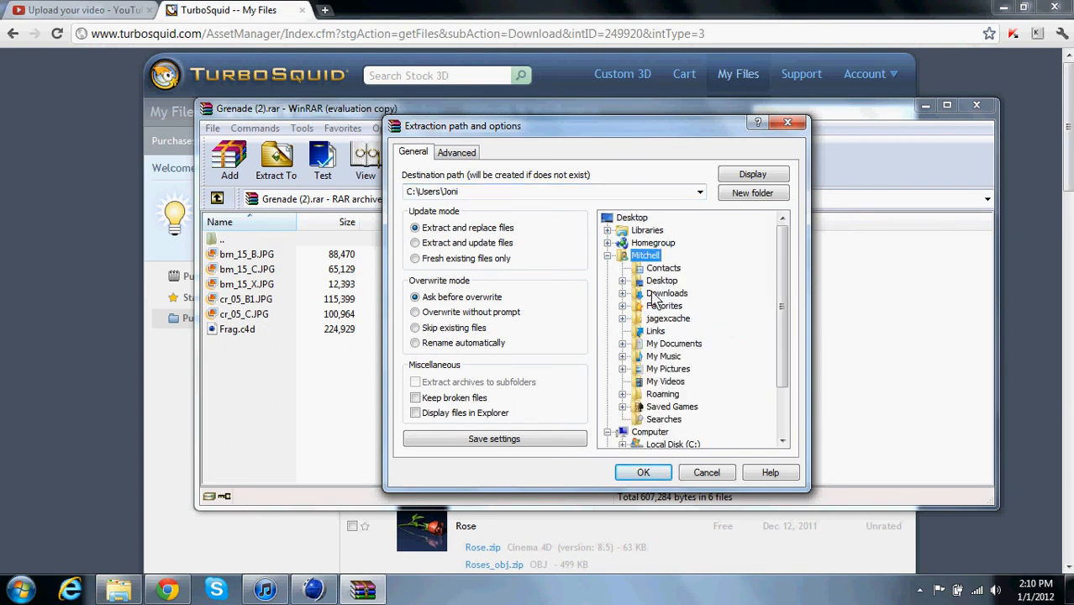
pyautogui.click(674, 343)
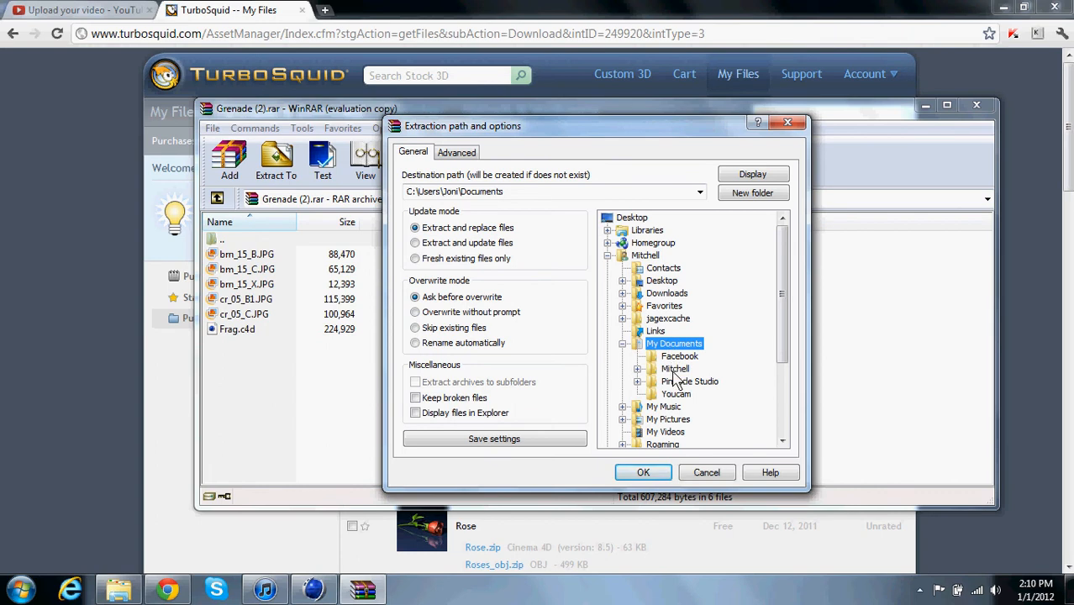
pyautogui.click(676, 368)
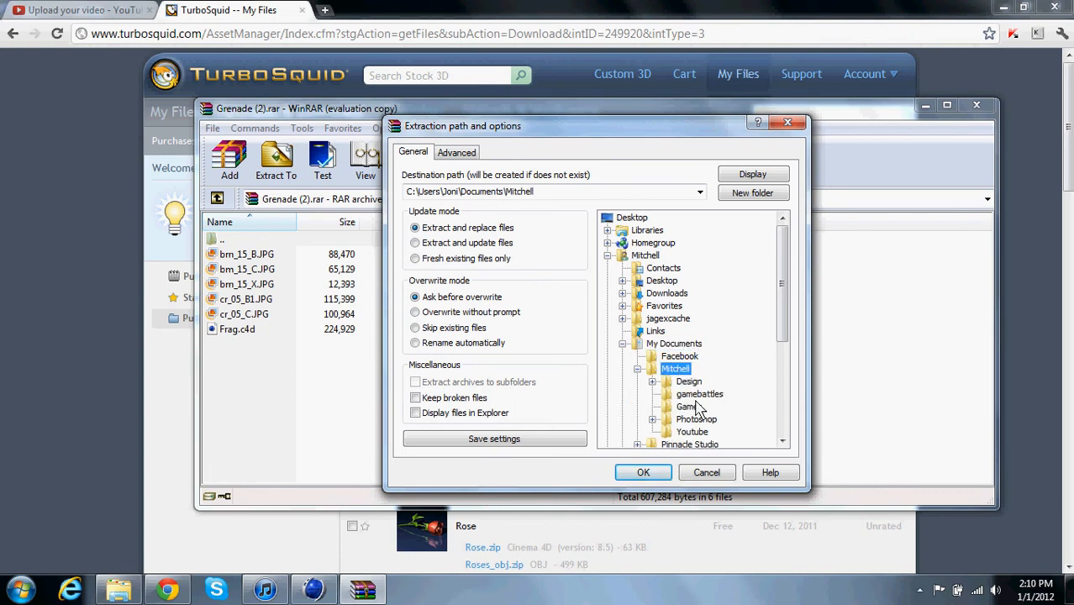
pyautogui.click(709, 430)
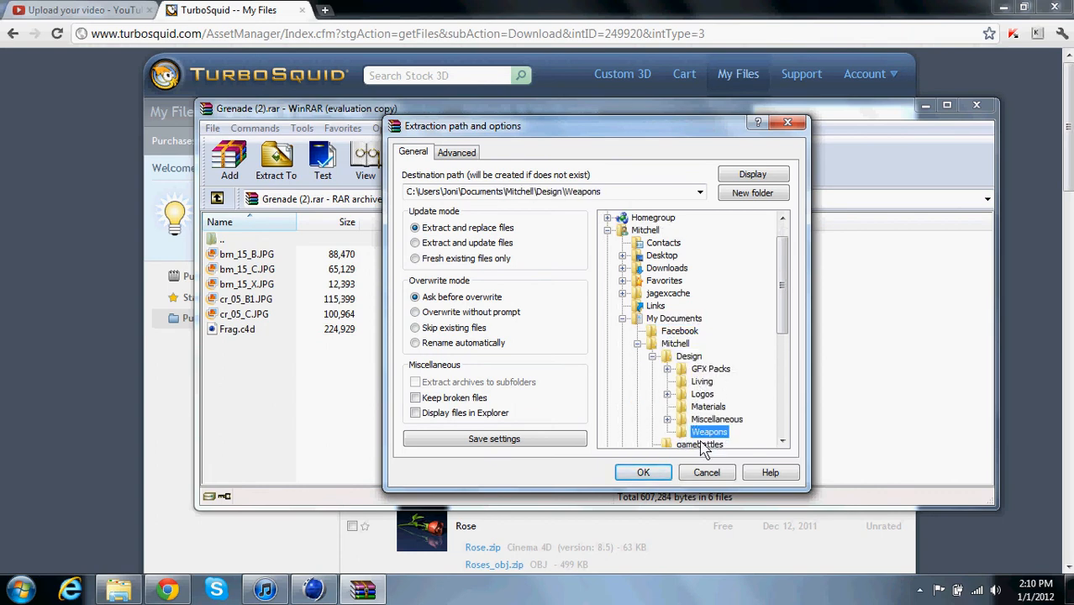
# - Extract the archive into Weapons, replacing all existing files
pyautogui.click(642, 471)
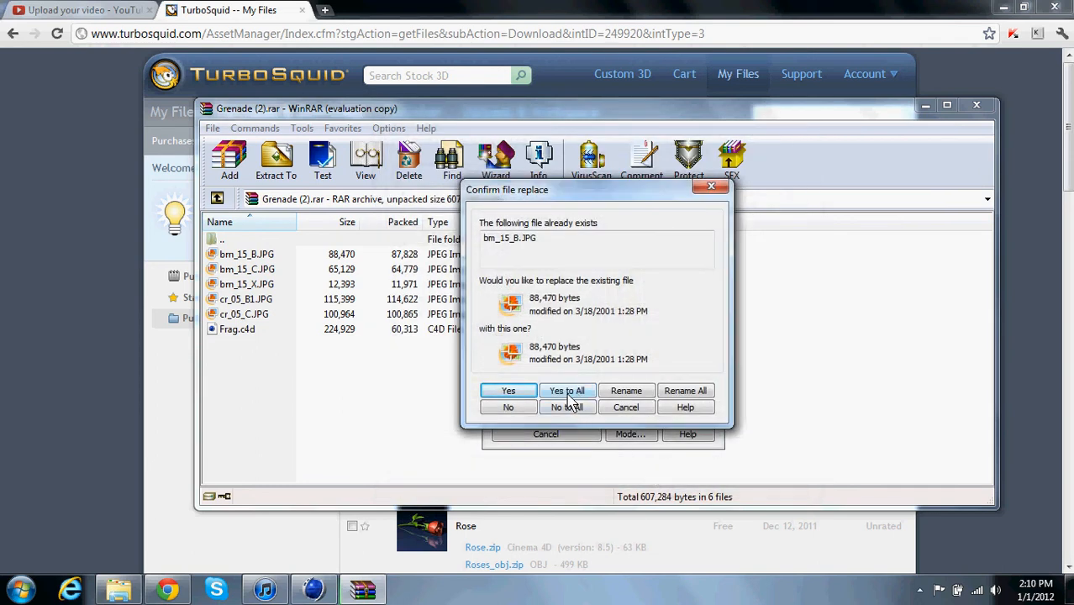
pyautogui.click(566, 390)
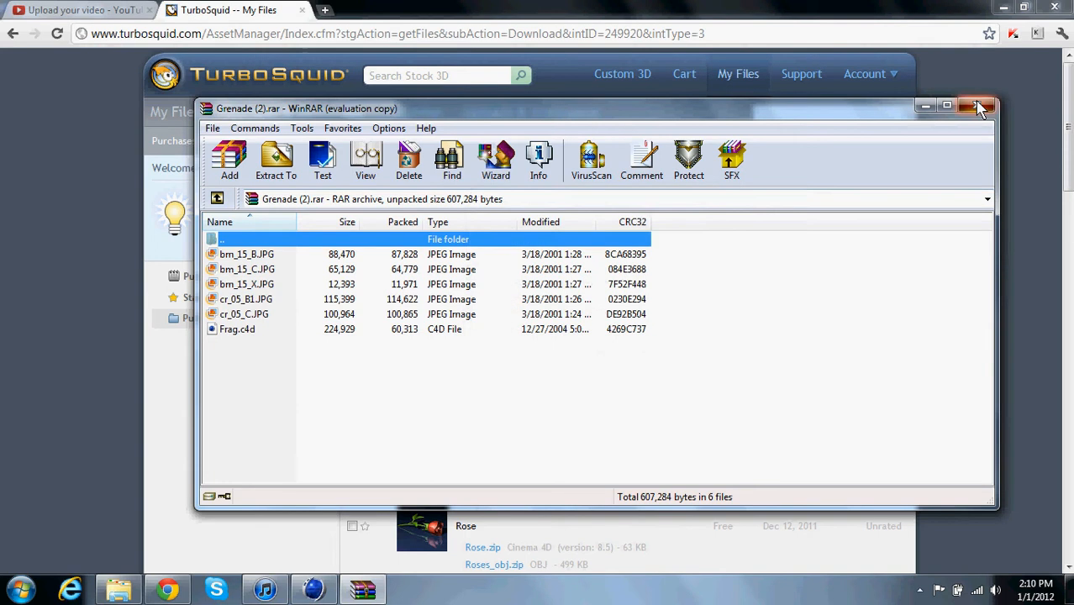
# - Close WinRAR and start File > Merge in Cinema 4D
pyautogui.click(978, 108)
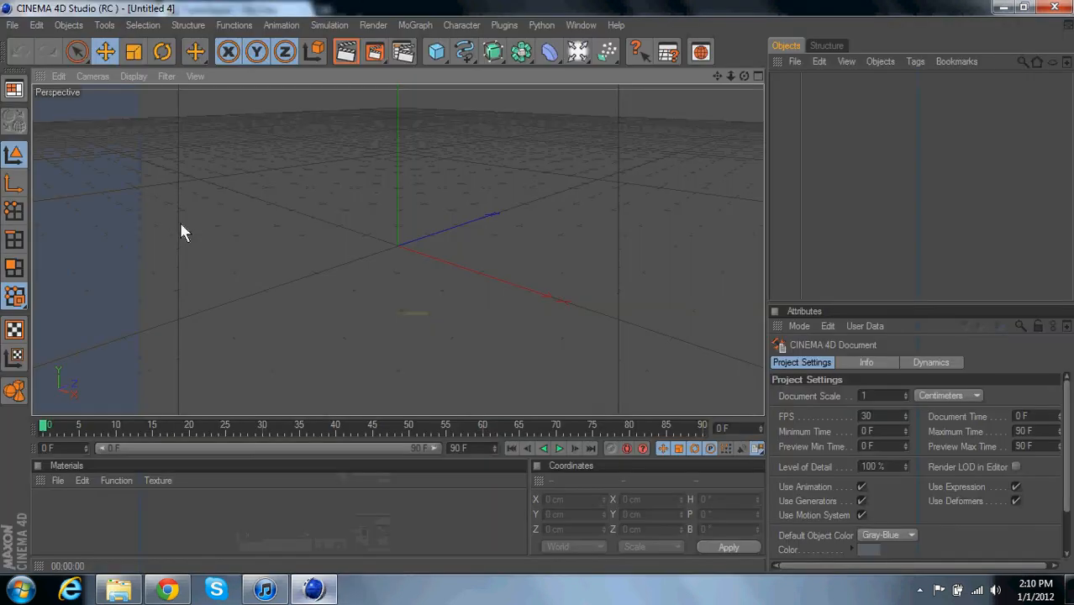
pyautogui.click(14, 25)
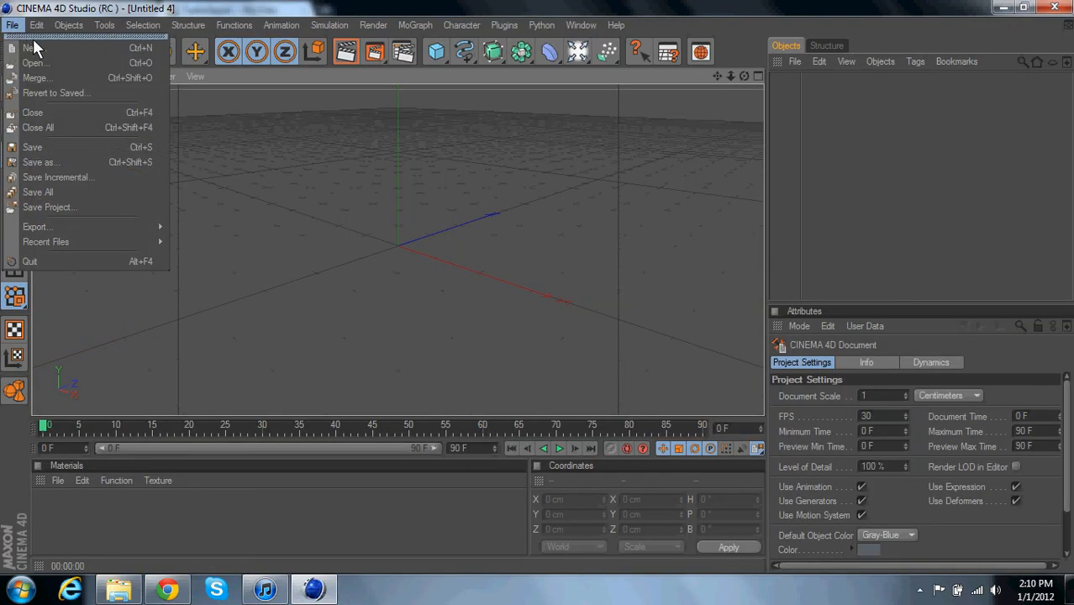
pyautogui.moveTo(37, 77)
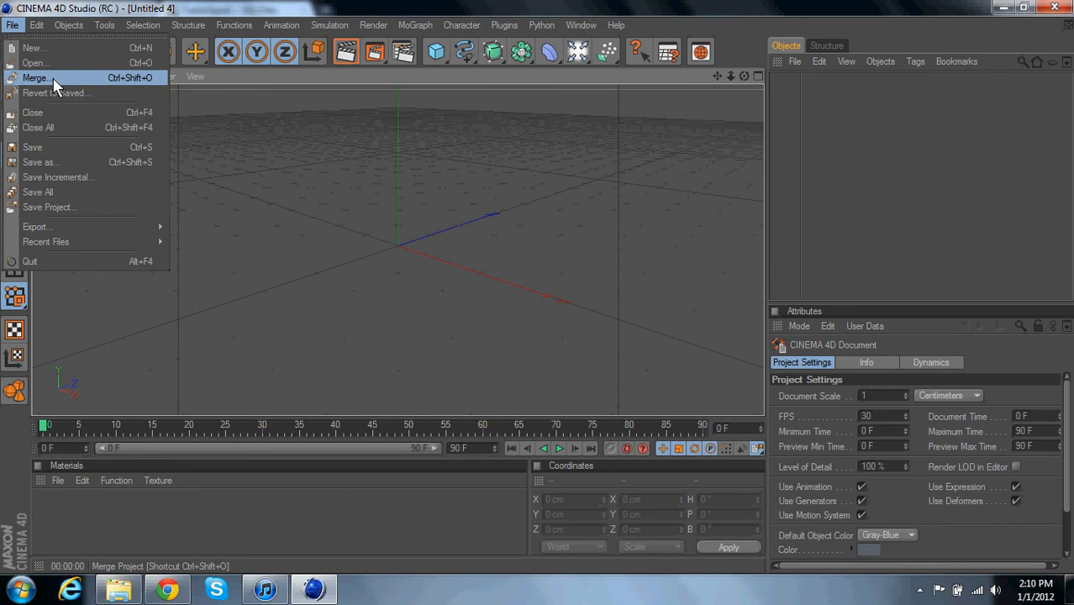
pyautogui.click(37, 77)
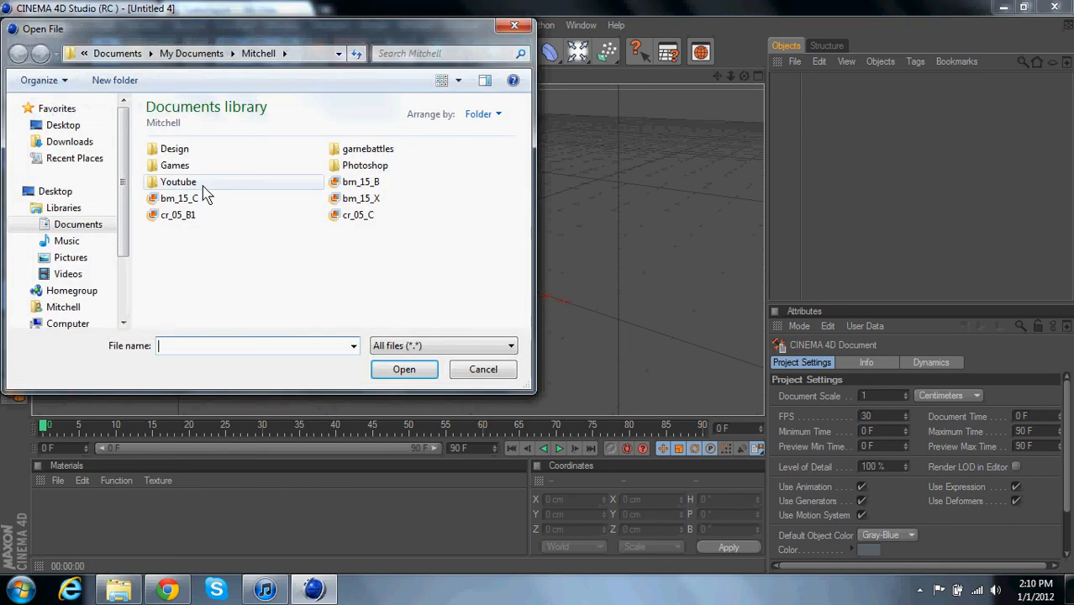
# - Merge Frag.c4d from Design > Weapons into the current scene
pyautogui.doubleClick(175, 148)
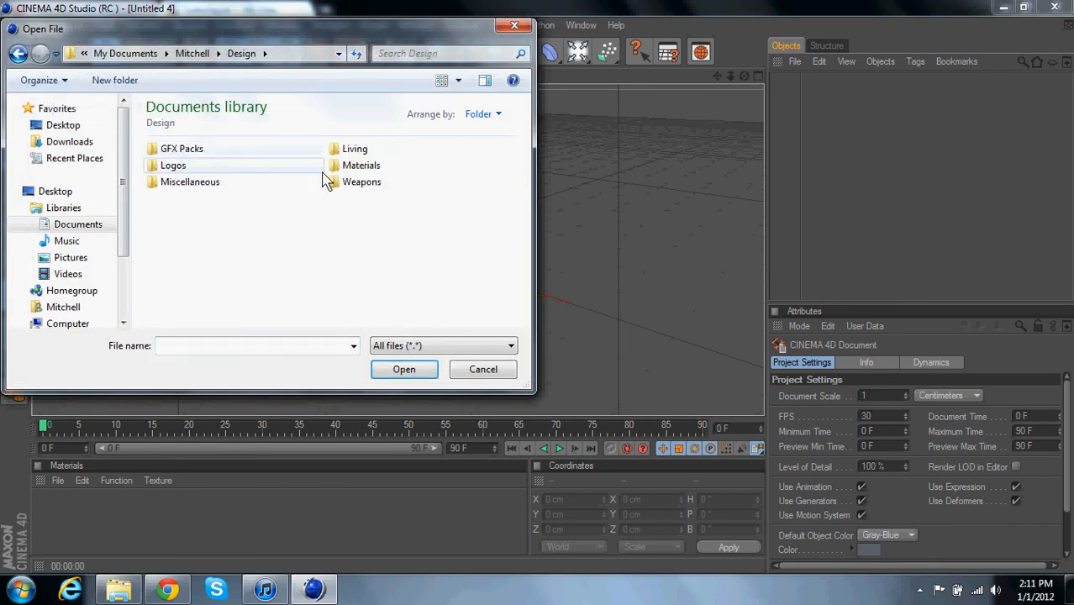
pyautogui.doubleClick(363, 182)
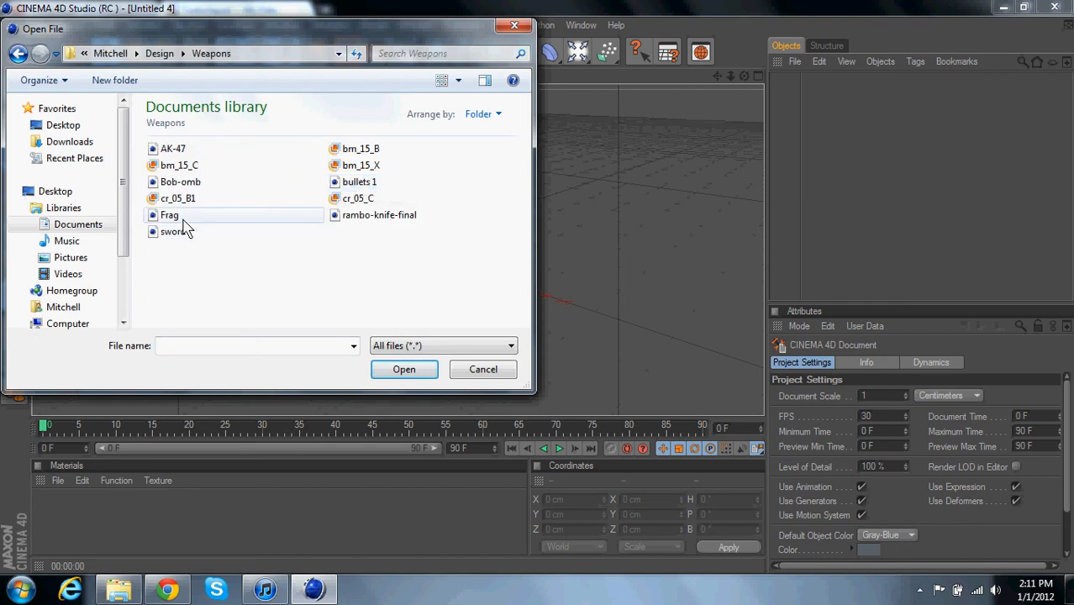
pyautogui.click(168, 215)
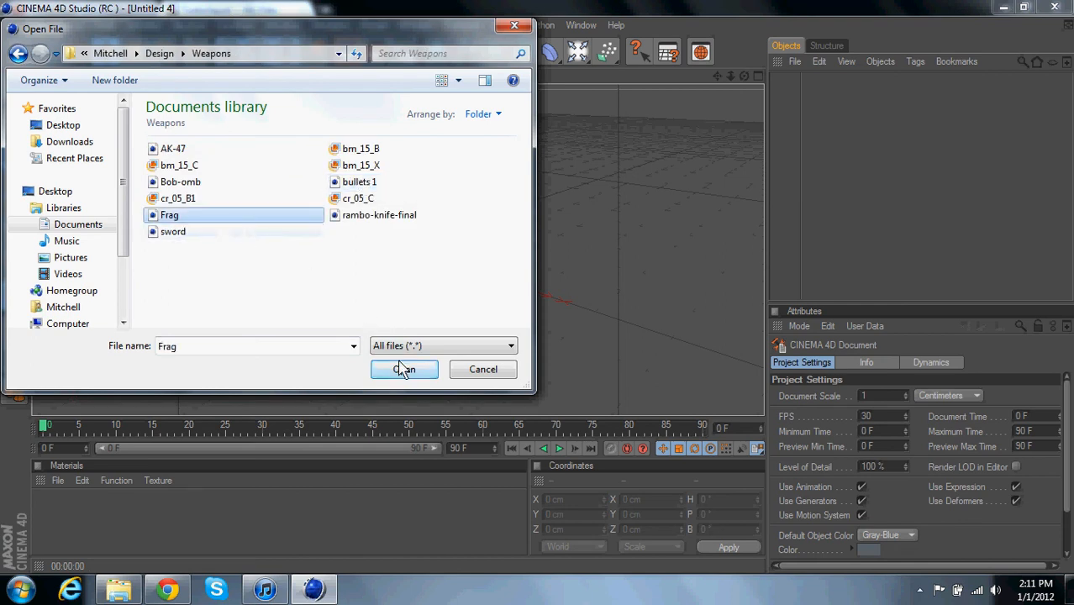
pyautogui.click(403, 370)
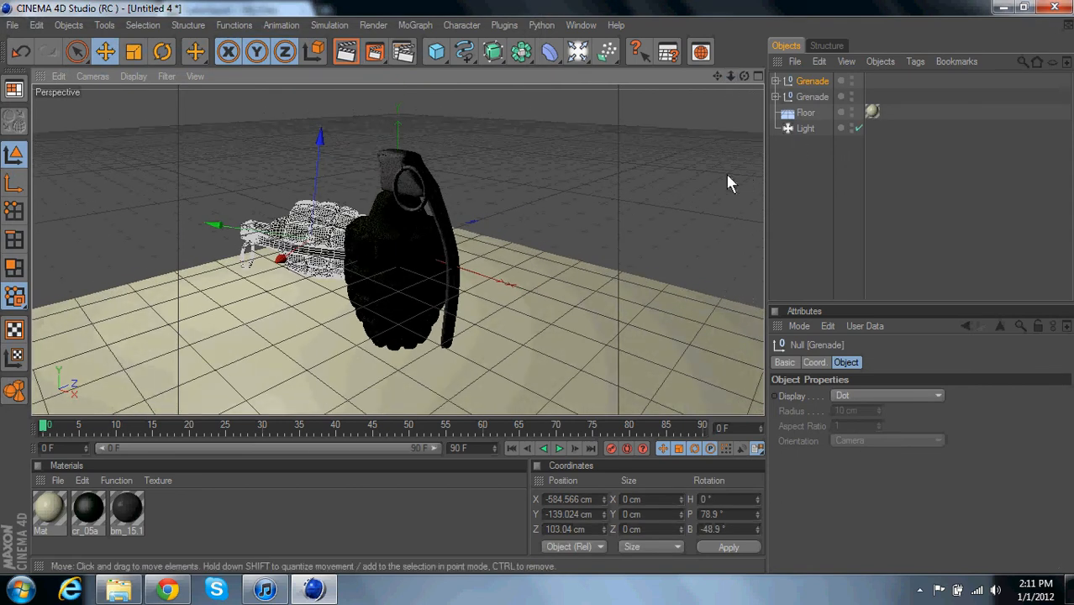
# - Delete the merged Floor and Light, then inspect and collapse both Grenade groups' parts
pyautogui.click(805, 111)
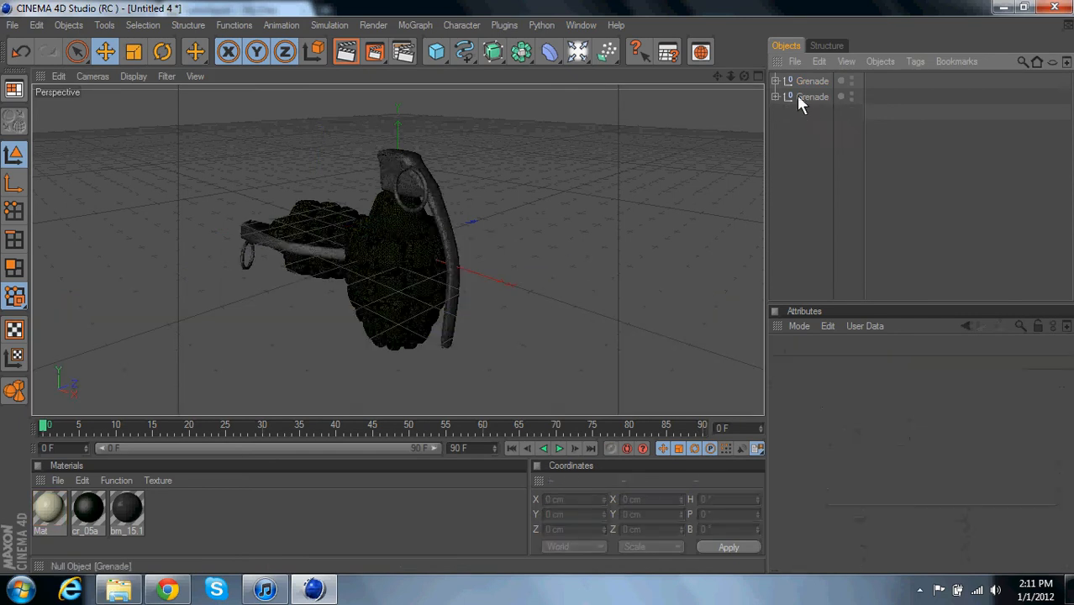
pyautogui.click(776, 95)
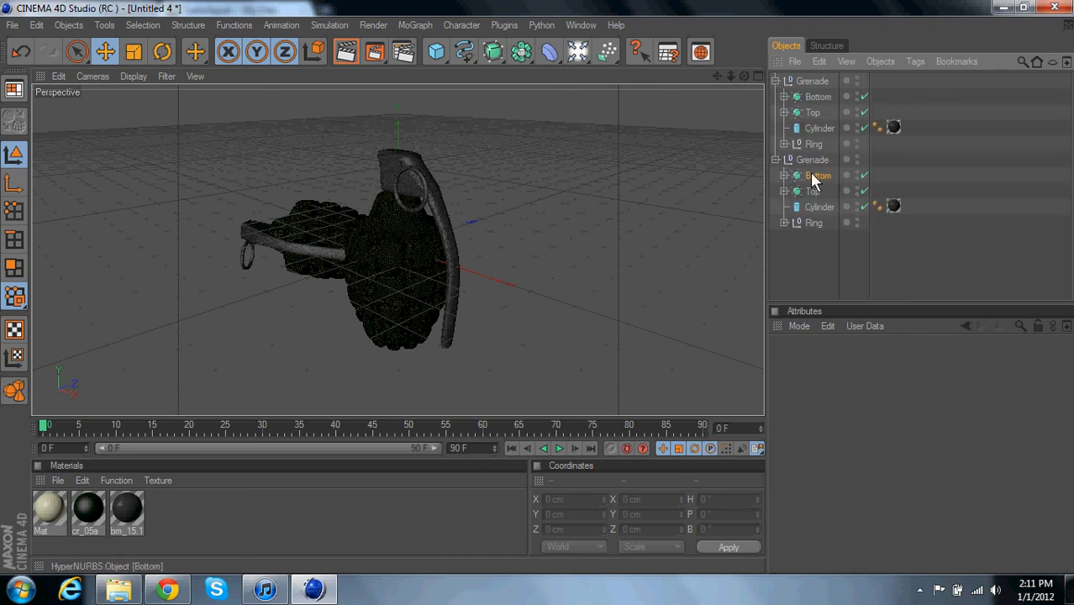
pyautogui.click(820, 205)
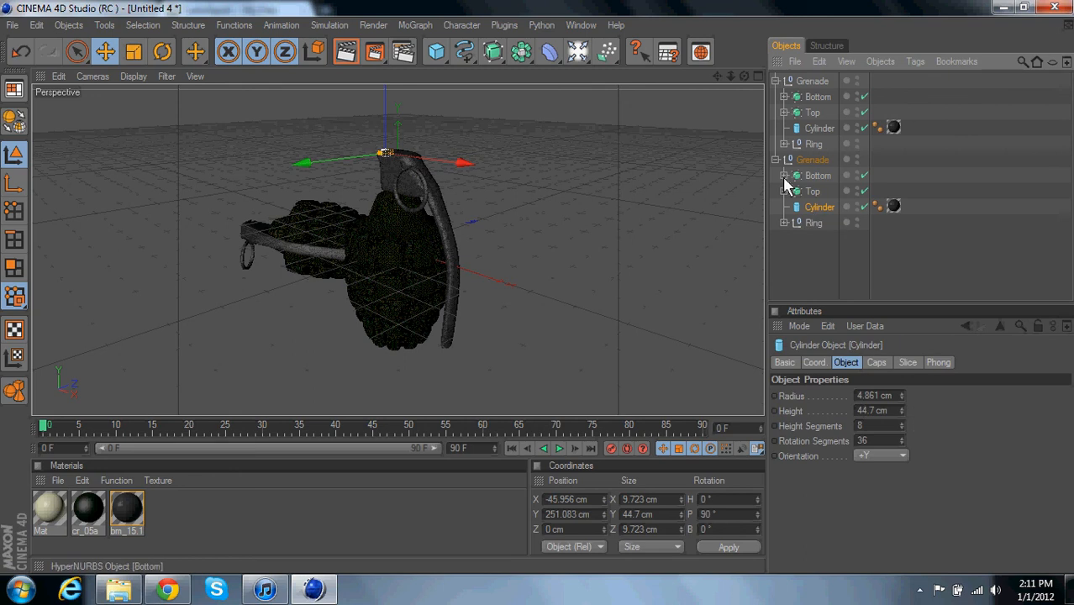
pyautogui.click(777, 81)
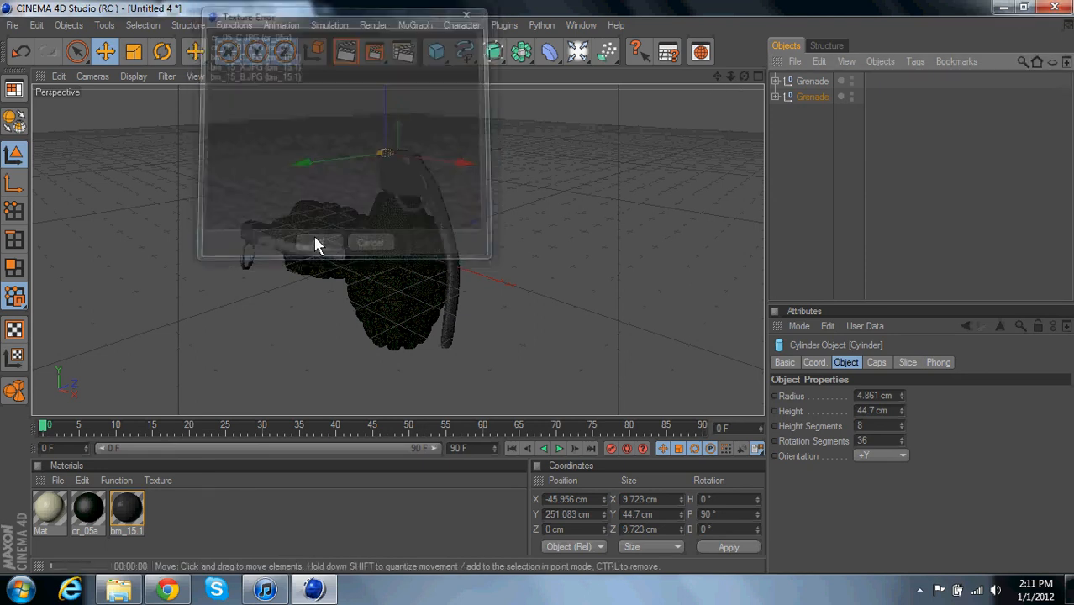
# - Test-render the grenades, add an omni light and raise it above and left of them
pyautogui.click(369, 242)
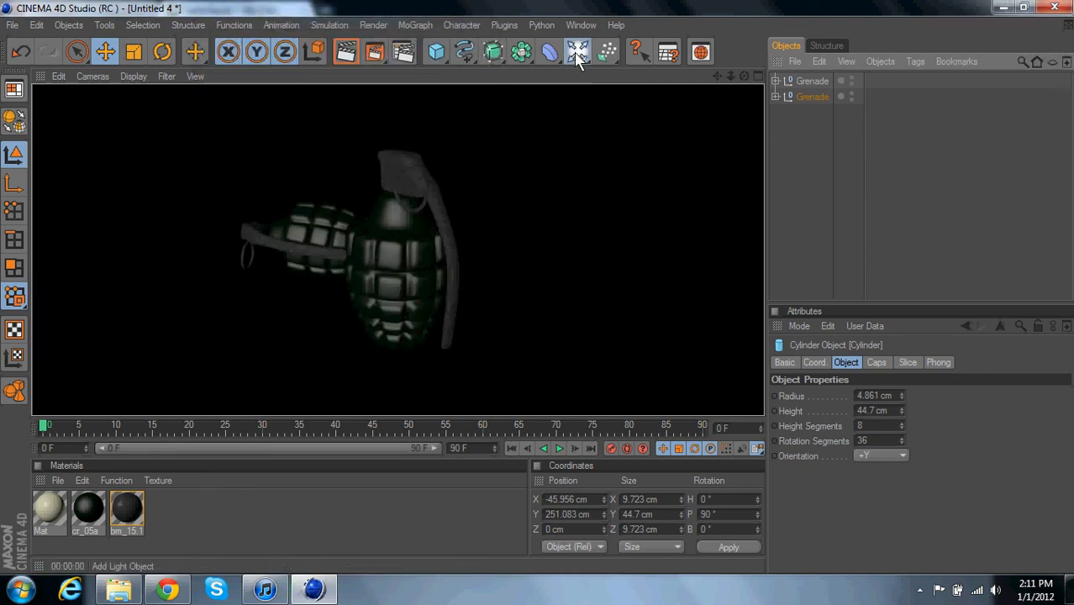
pyautogui.click(578, 50)
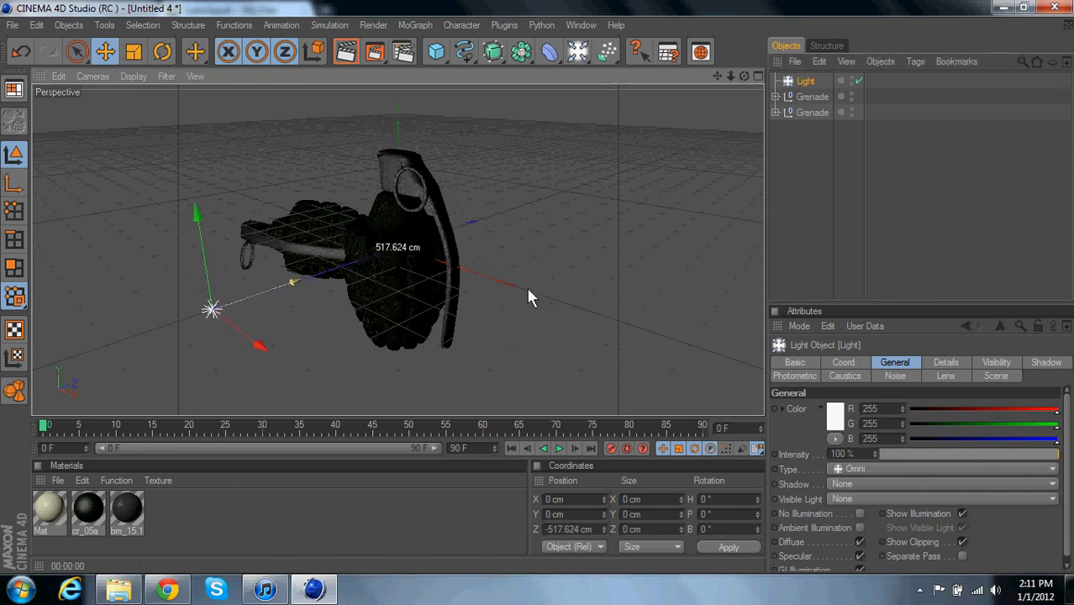
pyautogui.moveTo(212, 310); pyautogui.dragTo(177, 309)
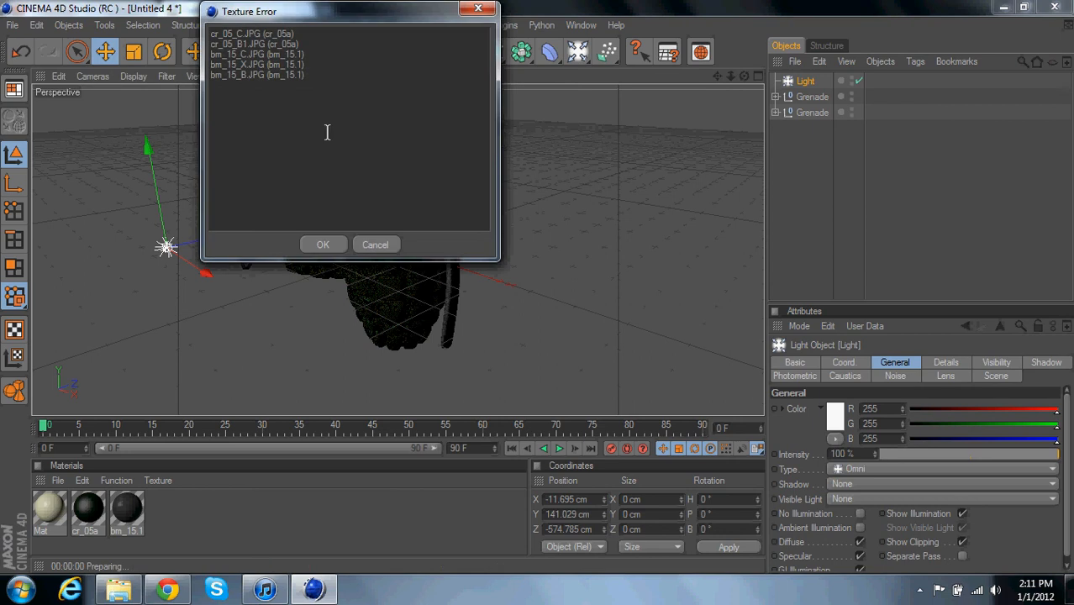
pyautogui.click(322, 245)
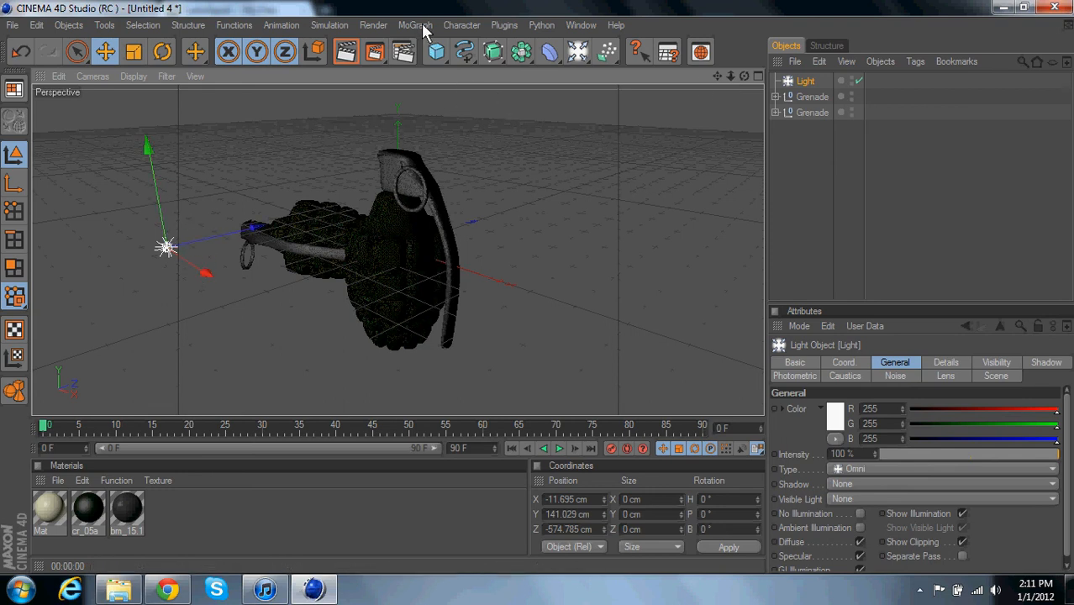
pyautogui.click(414, 25)
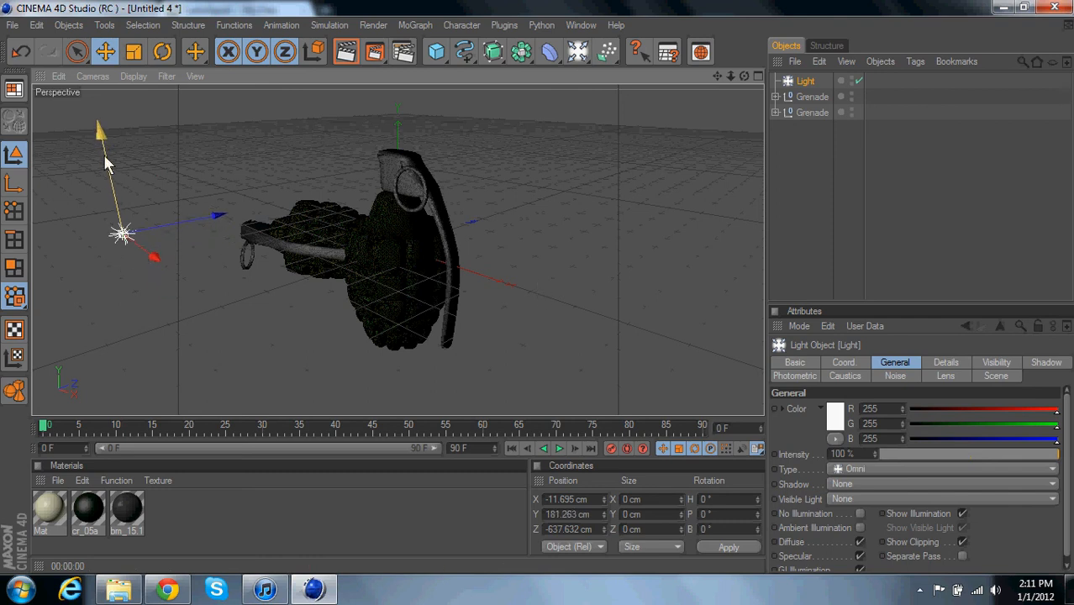
pyautogui.moveTo(244, 541)
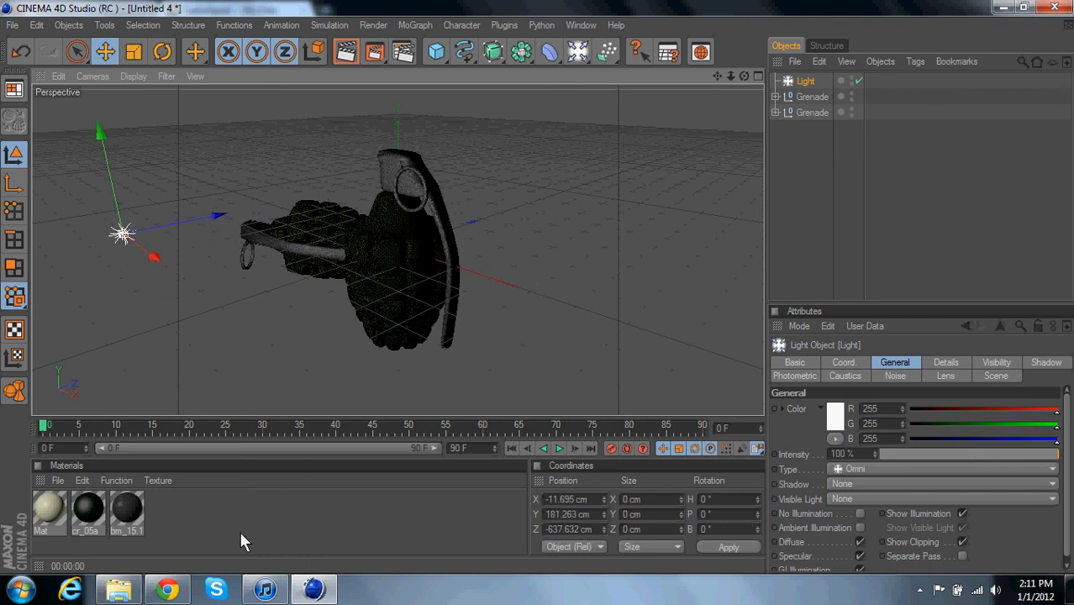